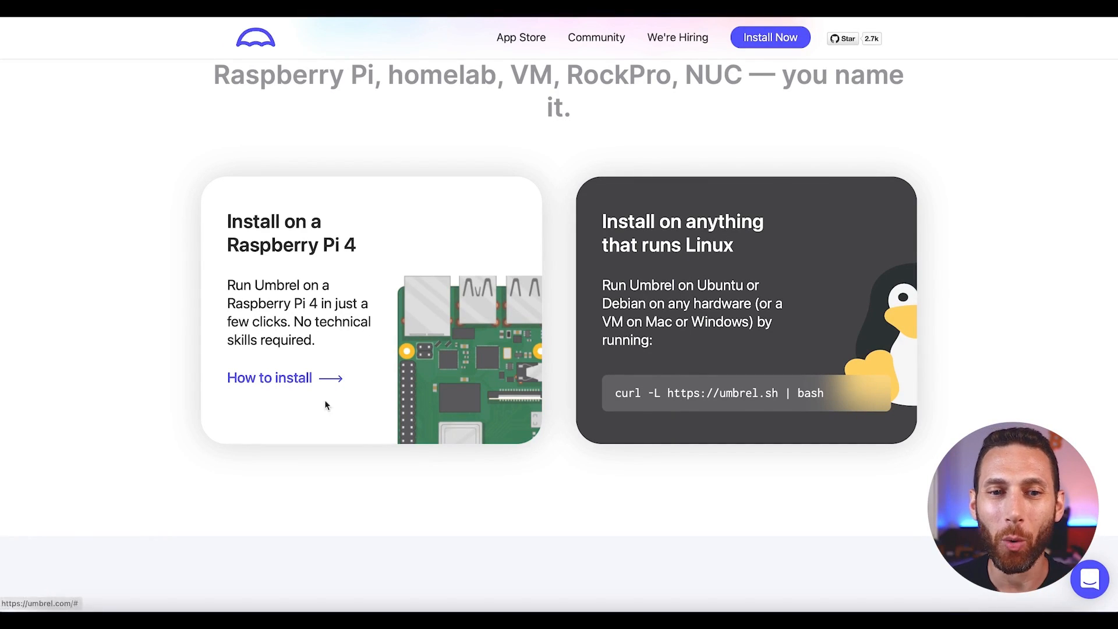
- Return from the Umbrel install page to the Kit.co 'Run a Bitcoin Node' kit
left_click(269, 377)
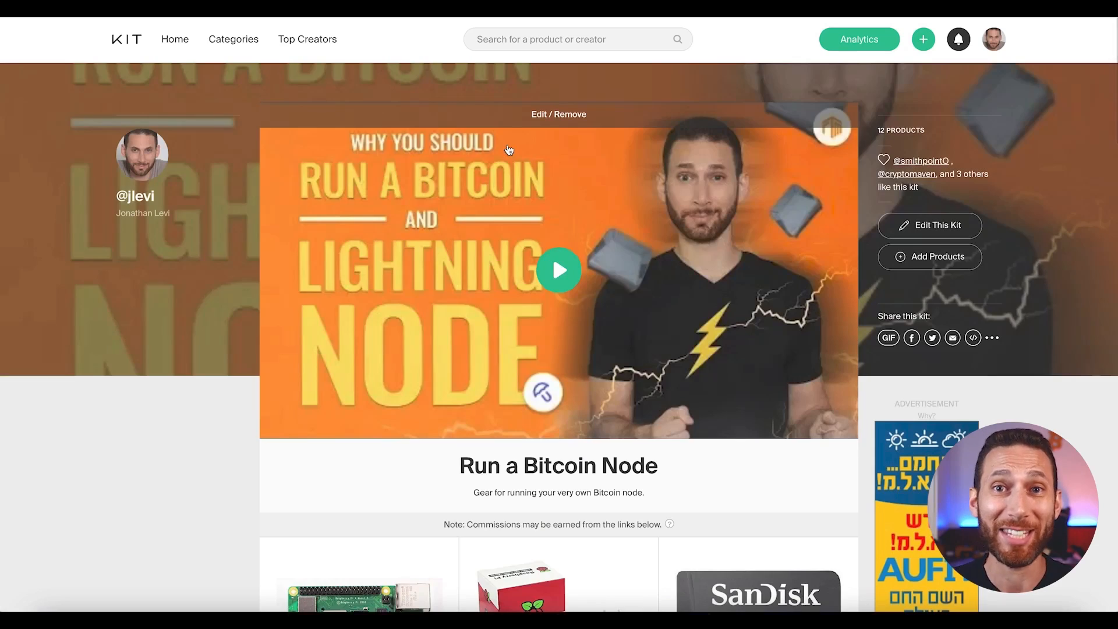
scroll("down", 3)
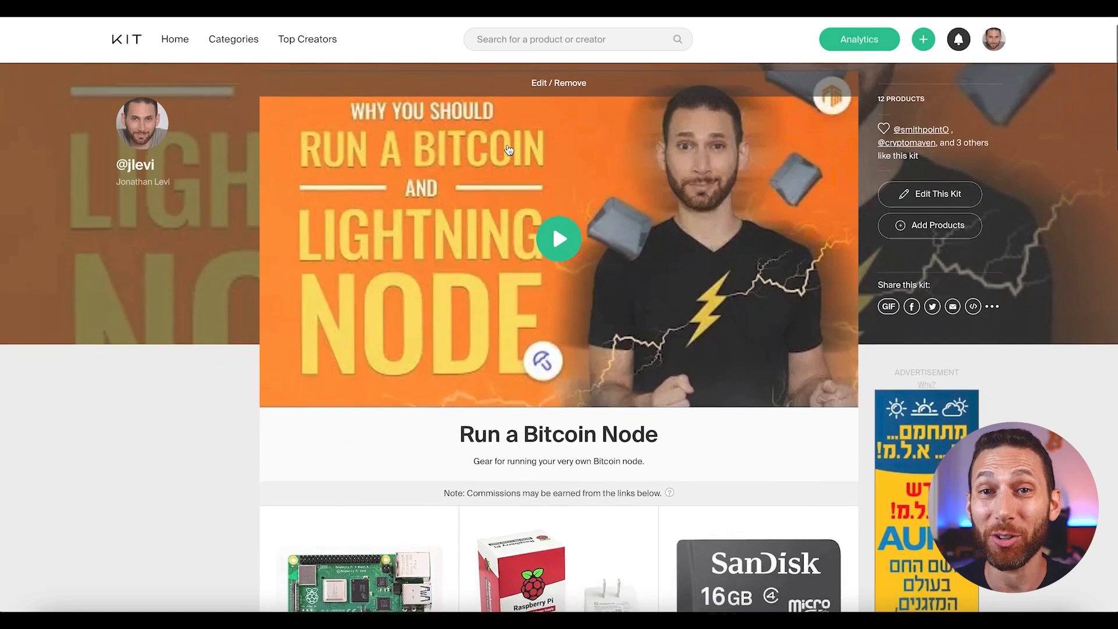
scroll("down", 3)
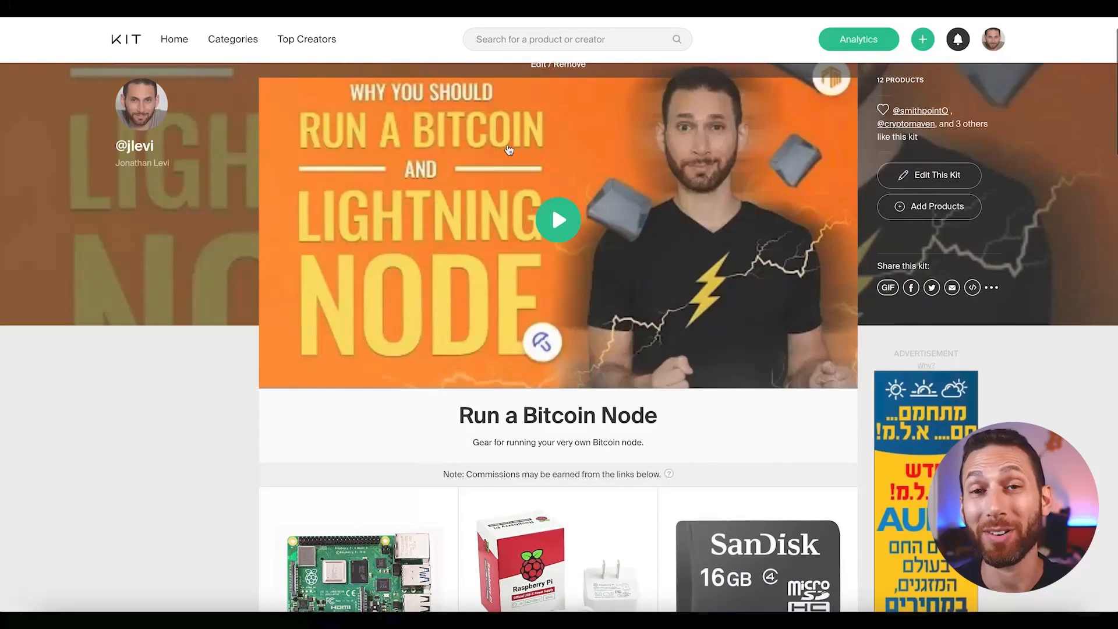
scroll("down", 3)
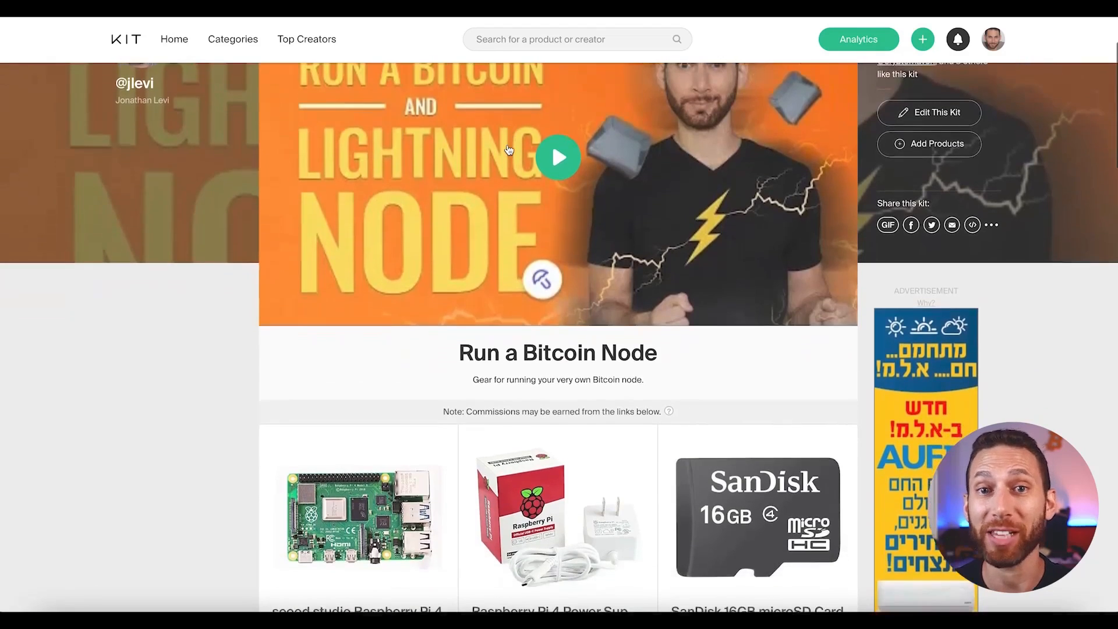
scroll("down", 3)
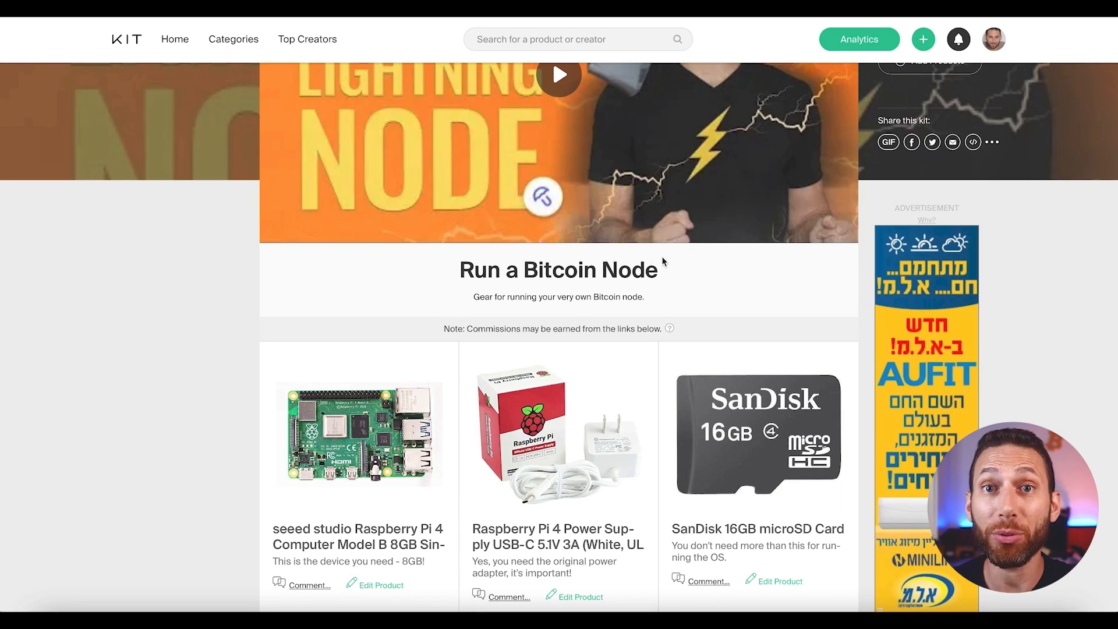
mouse_move(662, 341)
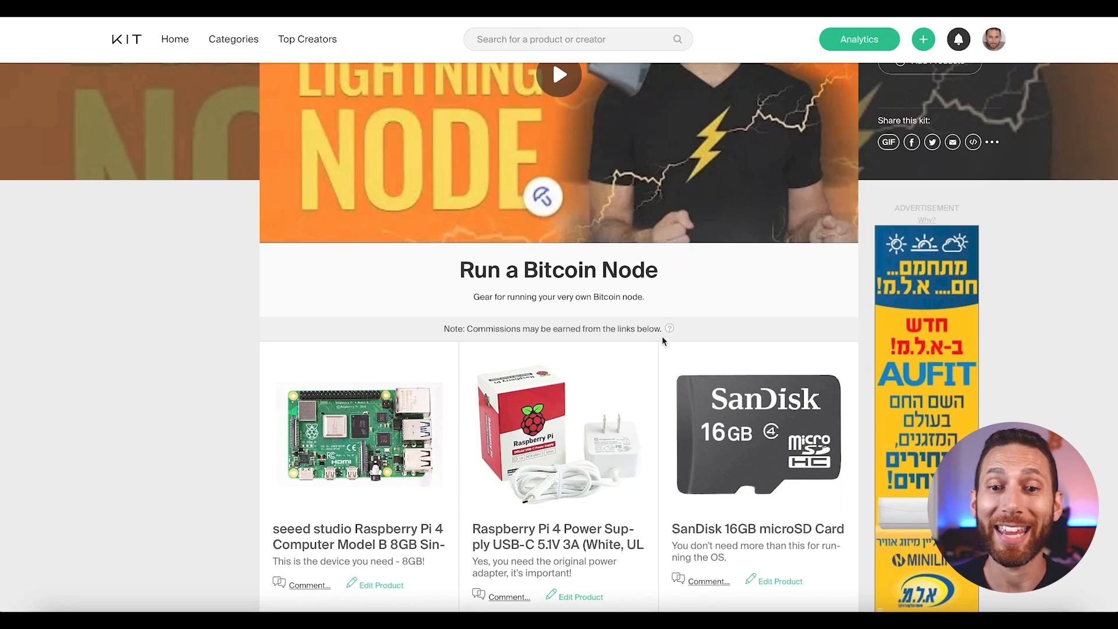
scroll("down", 3)
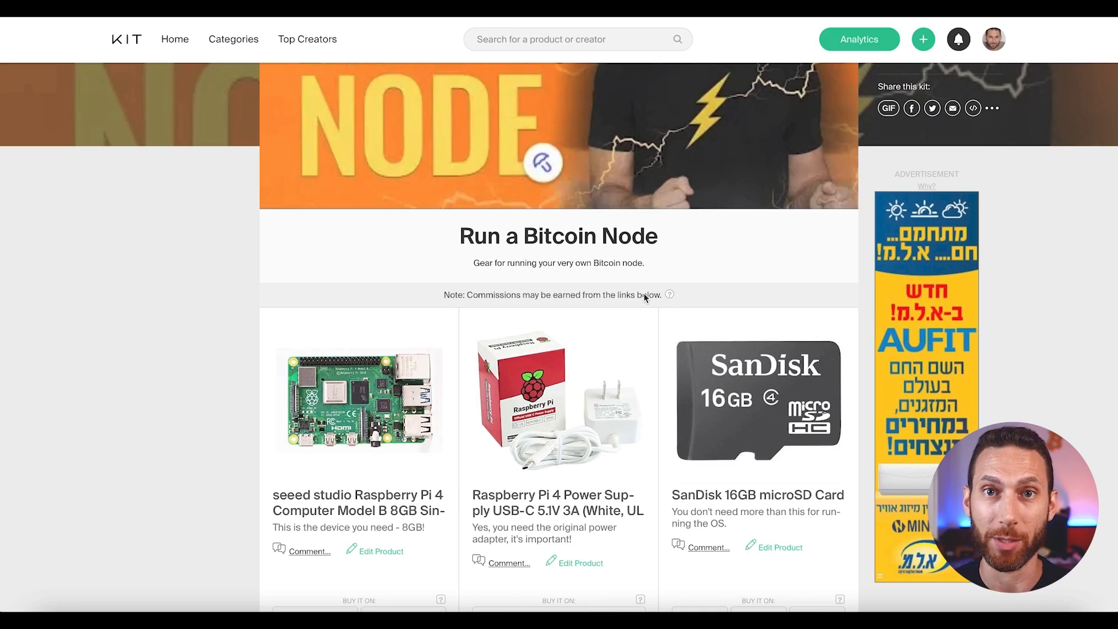
scroll("down", 3)
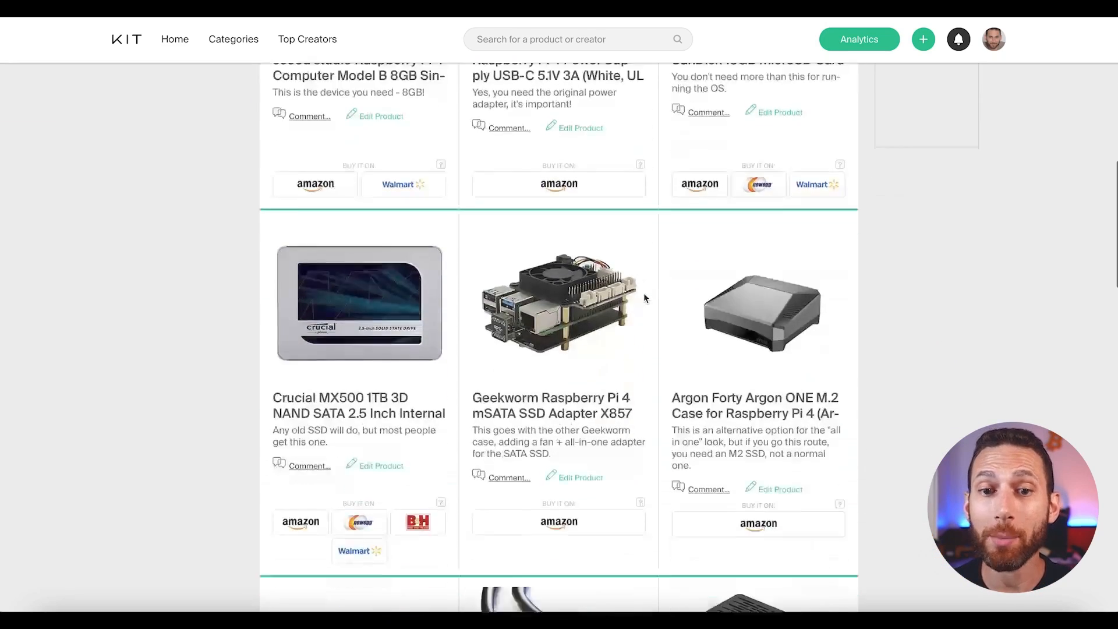
scroll("down", 3)
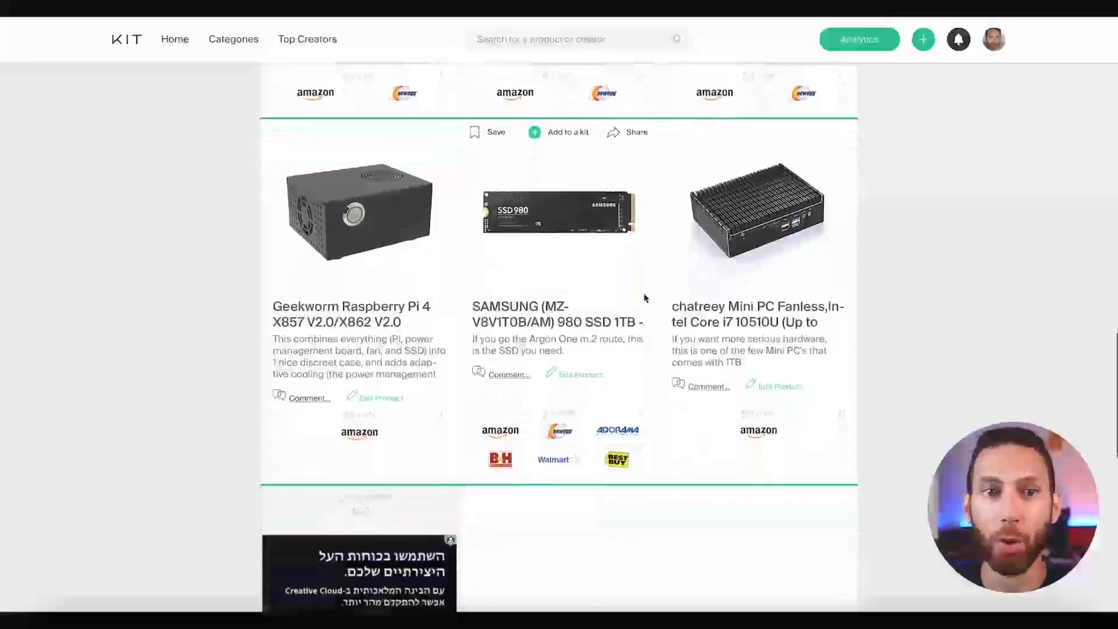
scroll("down", 3)
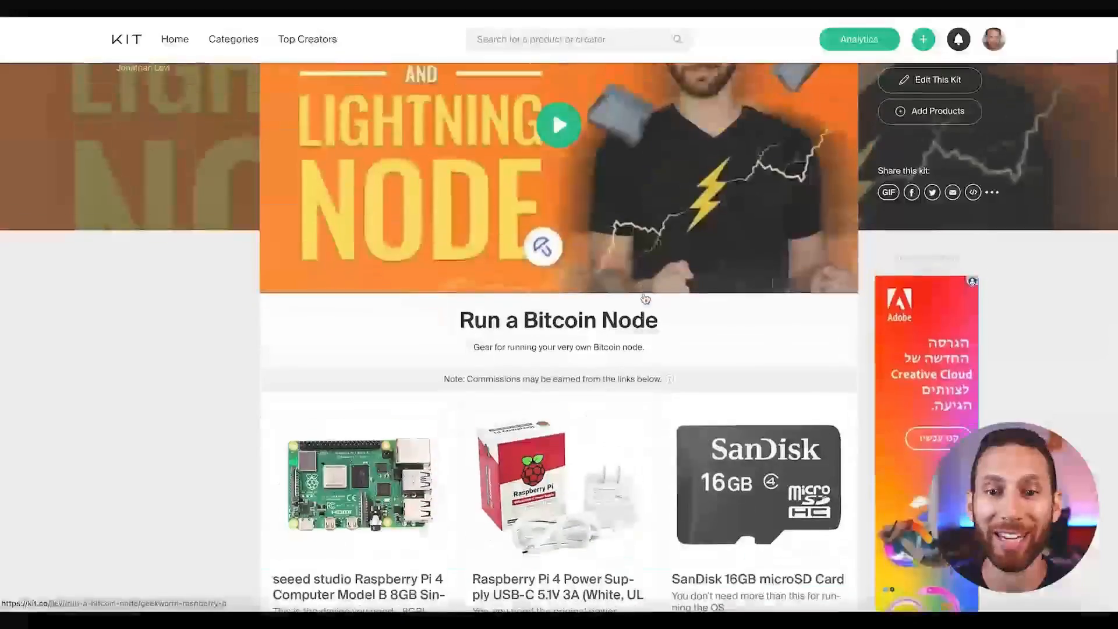
scroll("down", 3)
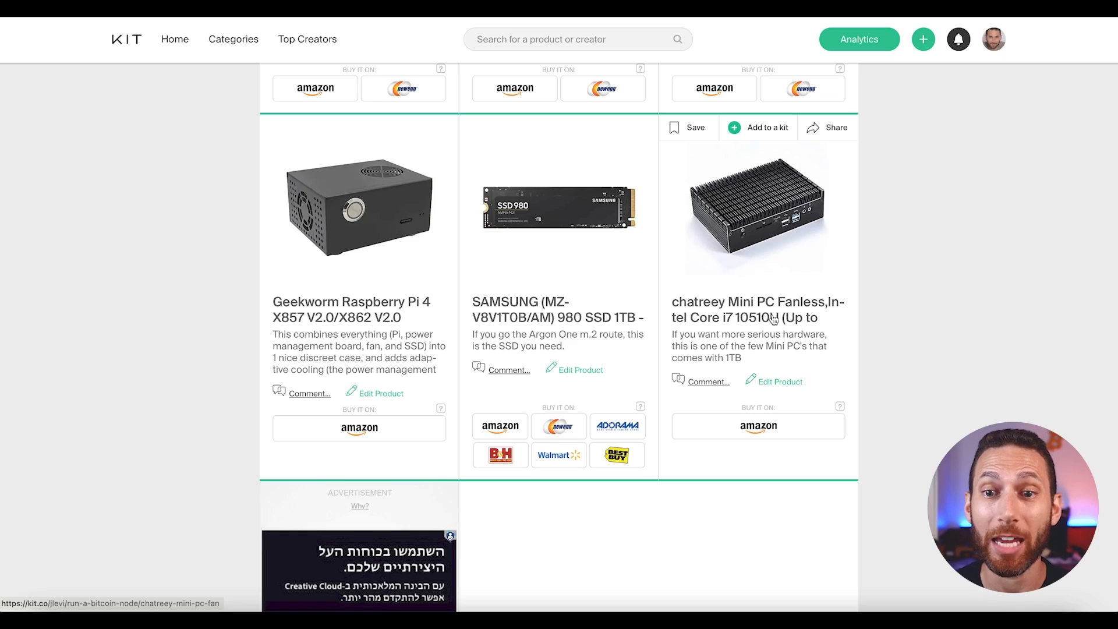
- View the chatreey Mini PC details with its 1TB storage note and Amazon link
left_click(757, 214)
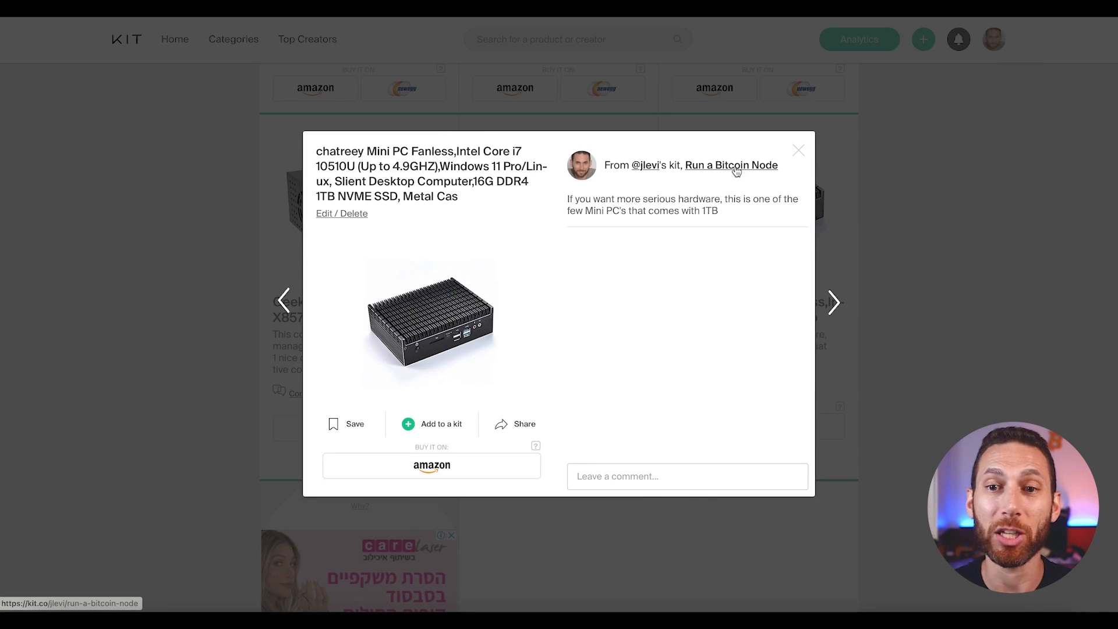
mouse_move(802, 161)
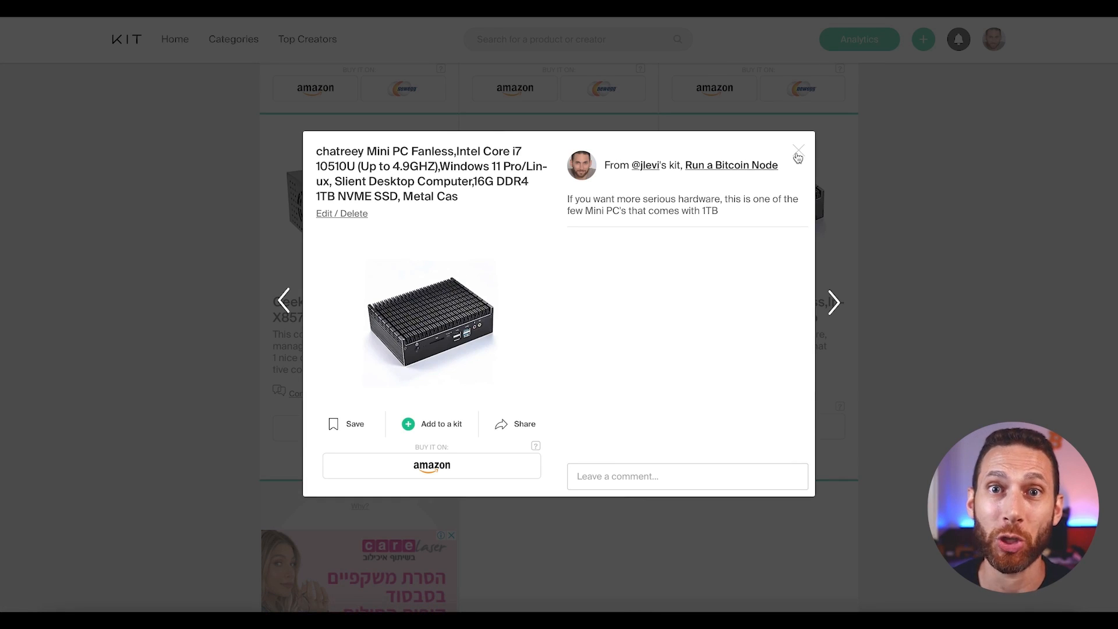
- Close the chatreey Mini PC and Raspberry Pi 4 details to return to the kit grid
left_click(798, 154)
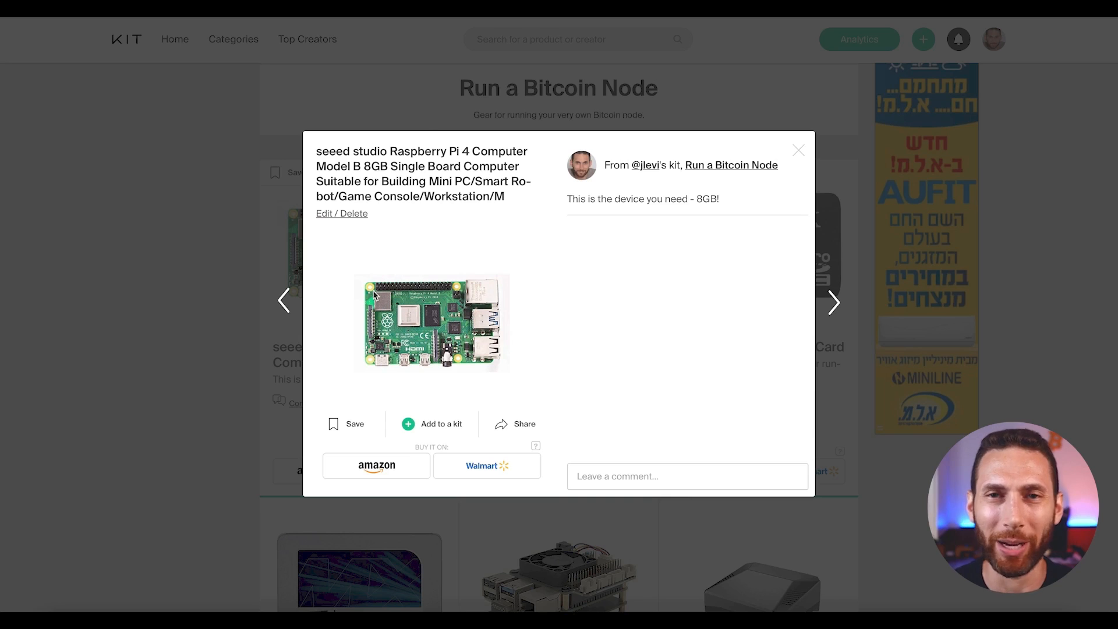
left_click(799, 150)
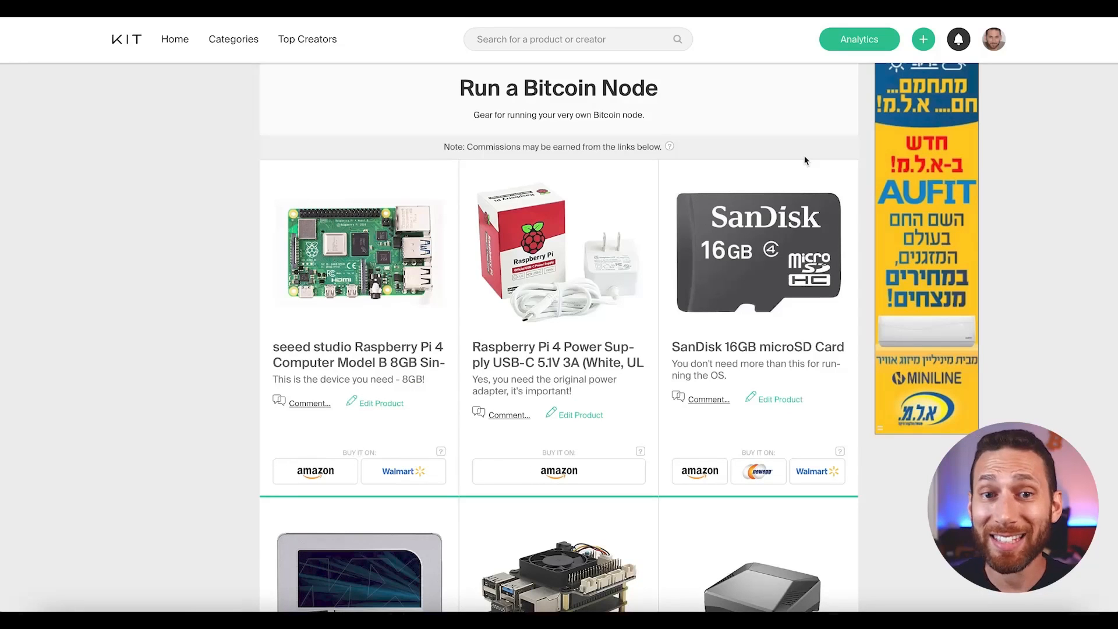
scroll("down", 3)
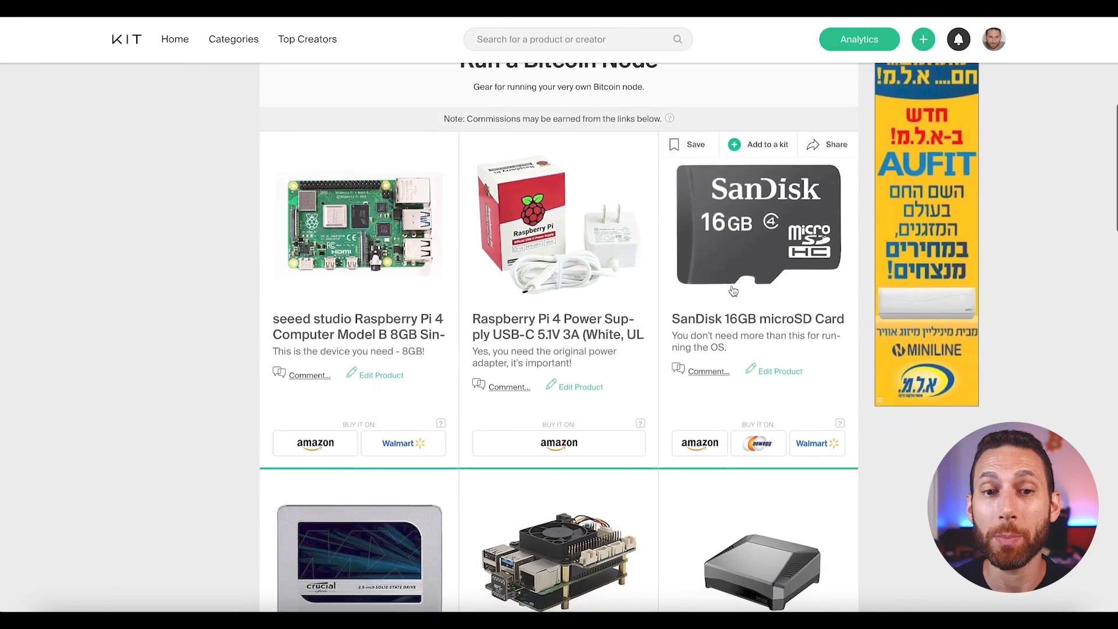
scroll("down", 3)
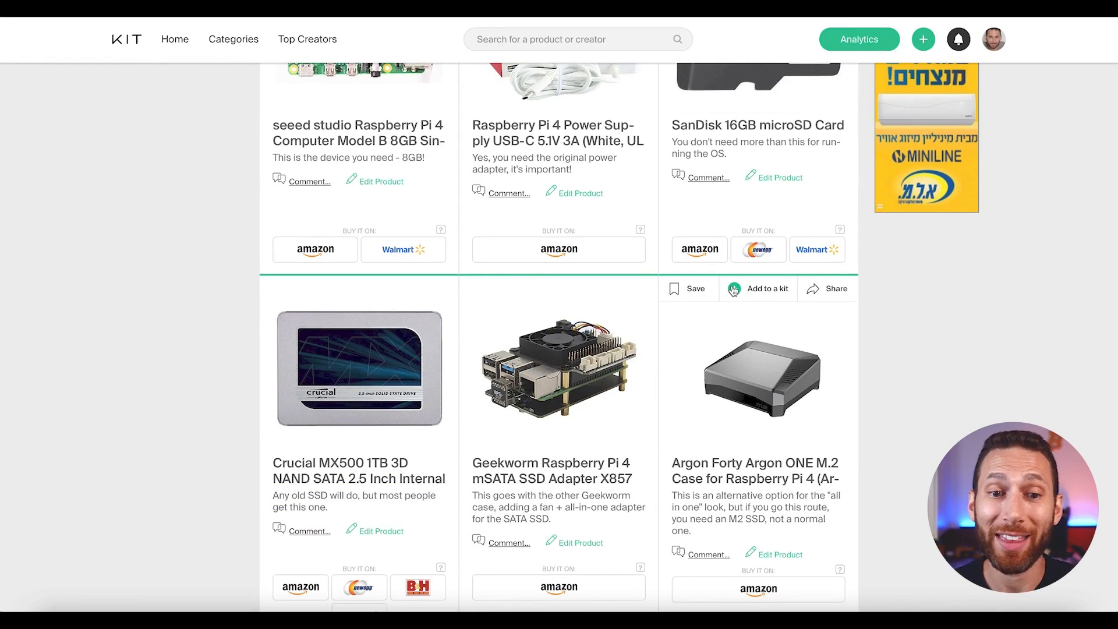
scroll("down", 3)
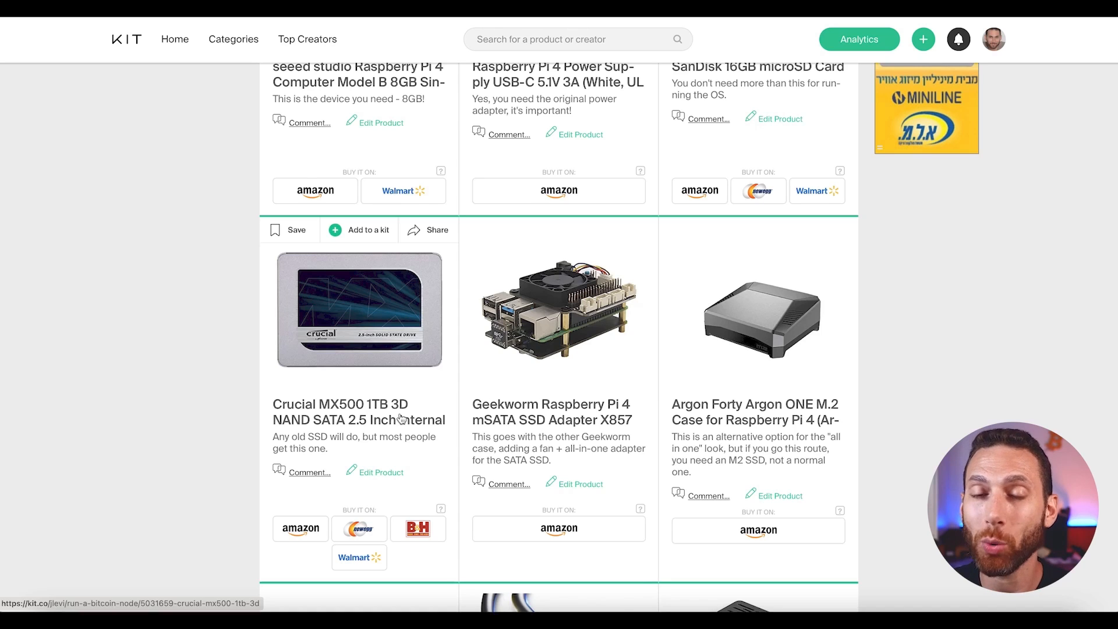
scroll("up", 3)
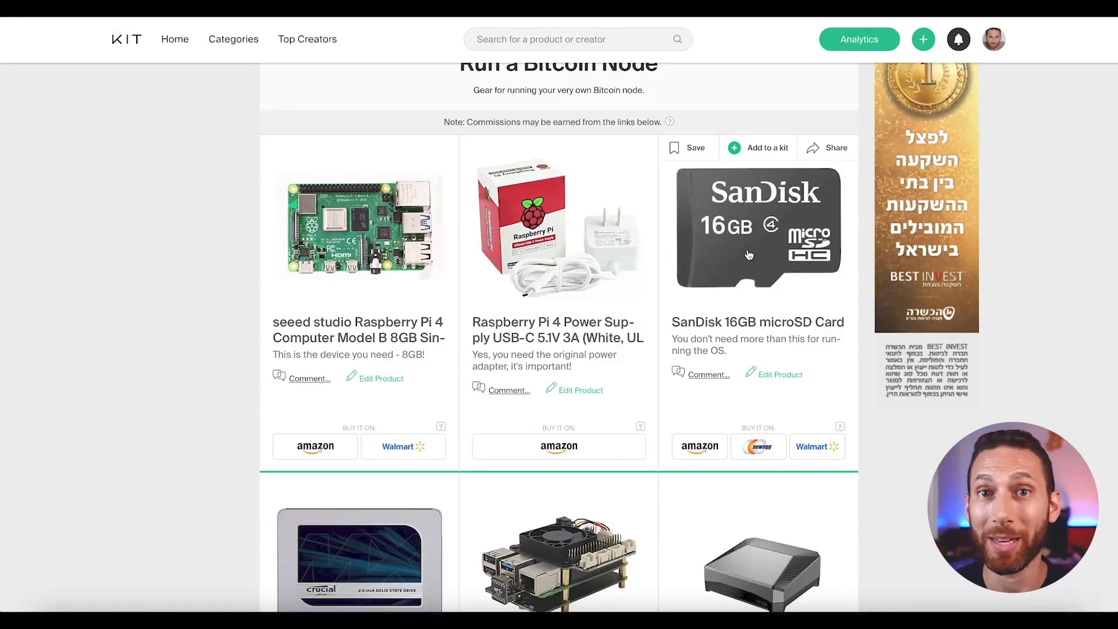
scroll("down", 3)
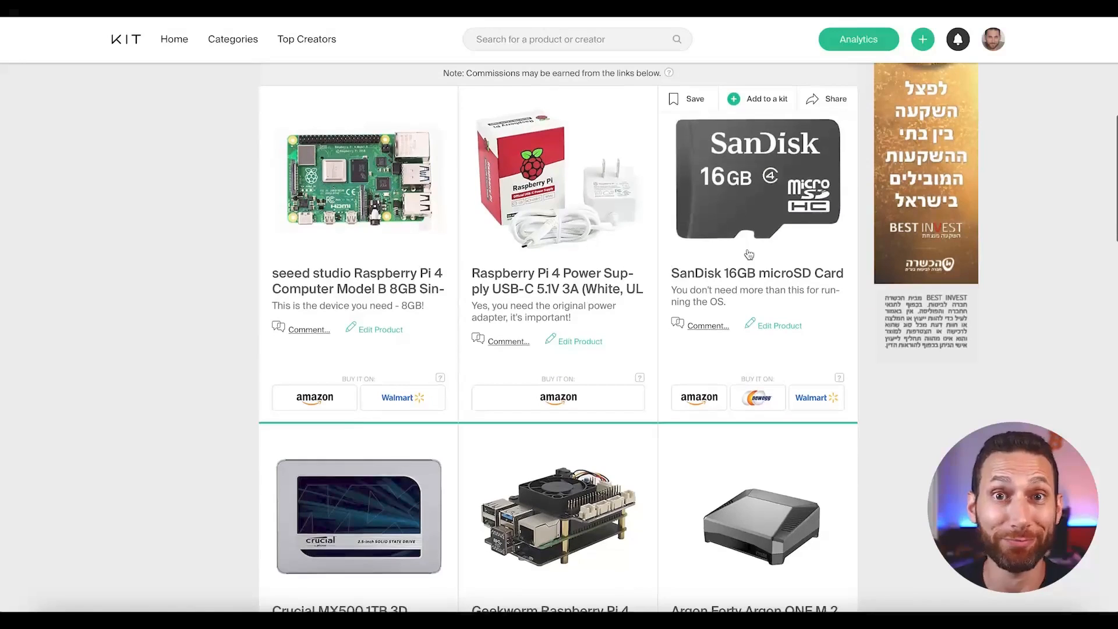
scroll("down", 3)
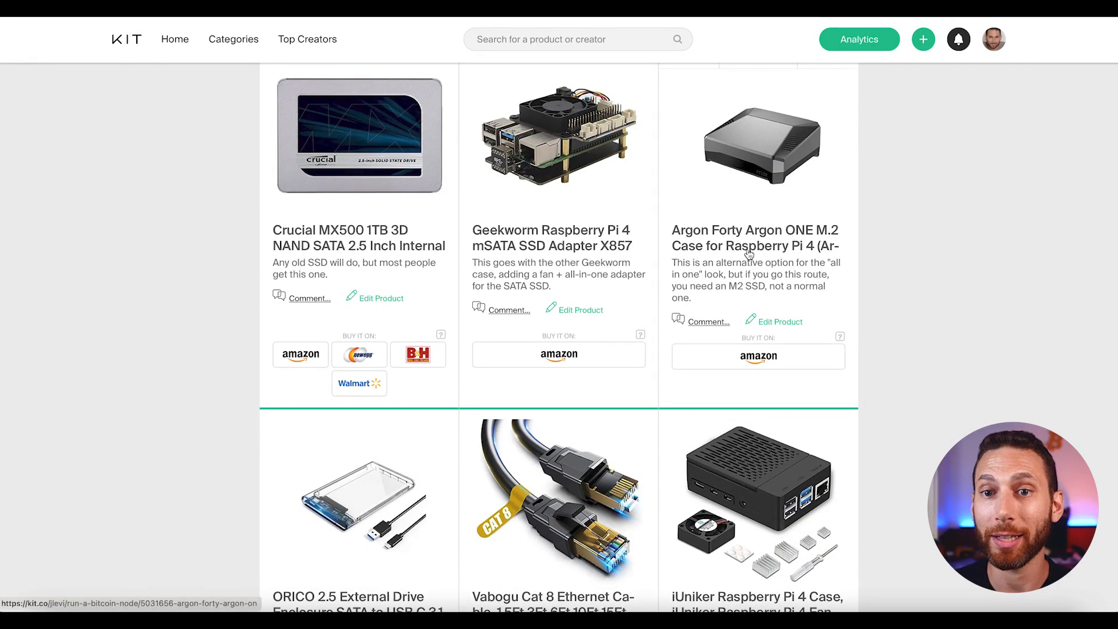
scroll("down", 3)
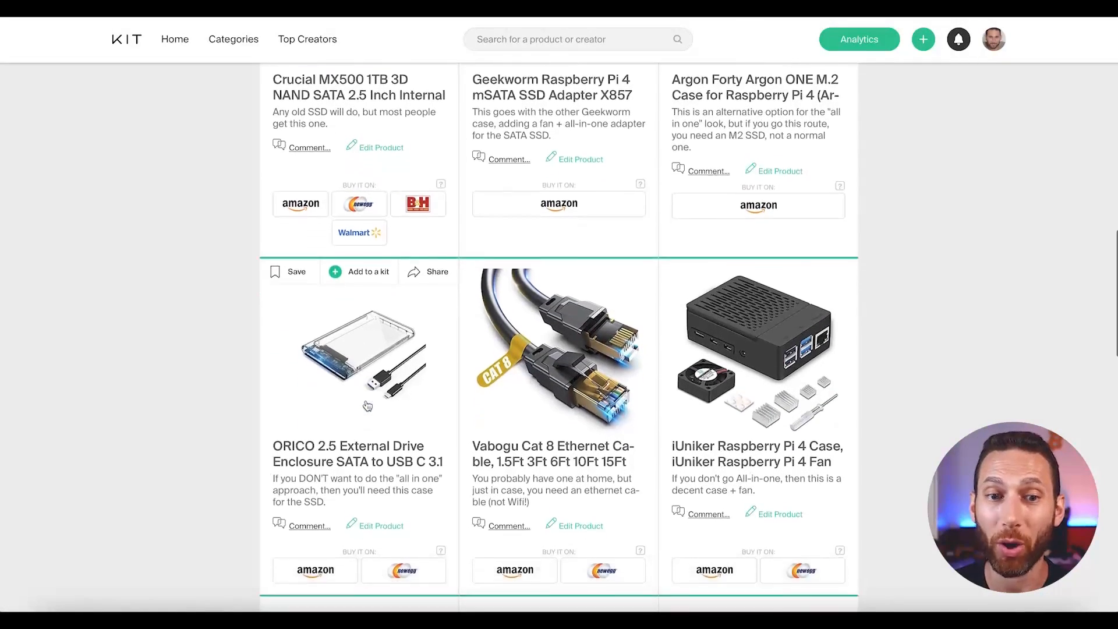
left_click(367, 356)
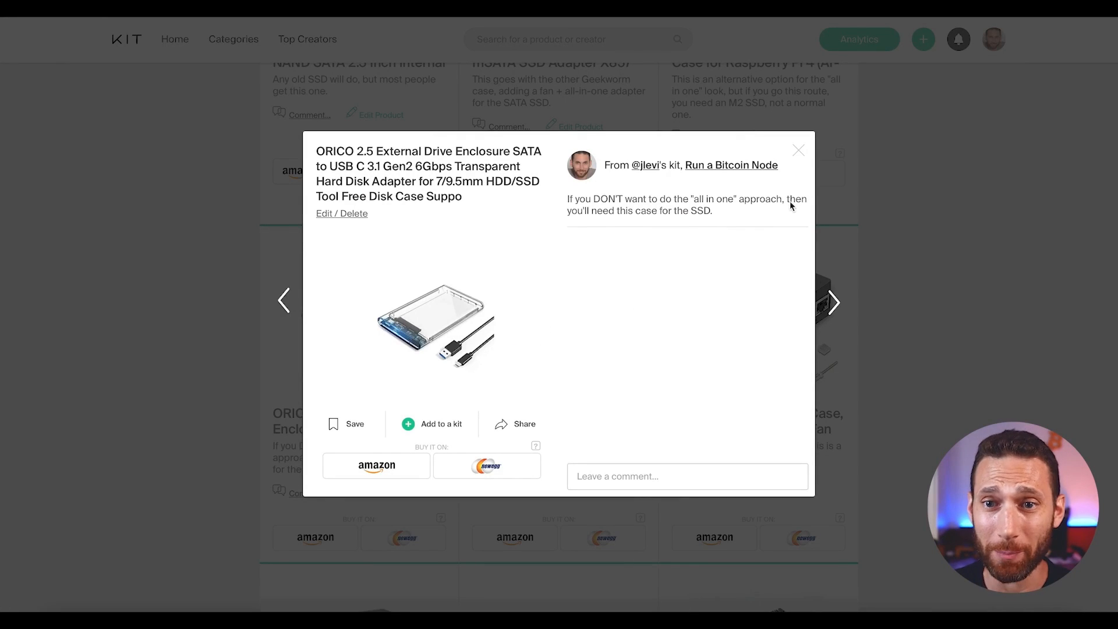
left_click(797, 150)
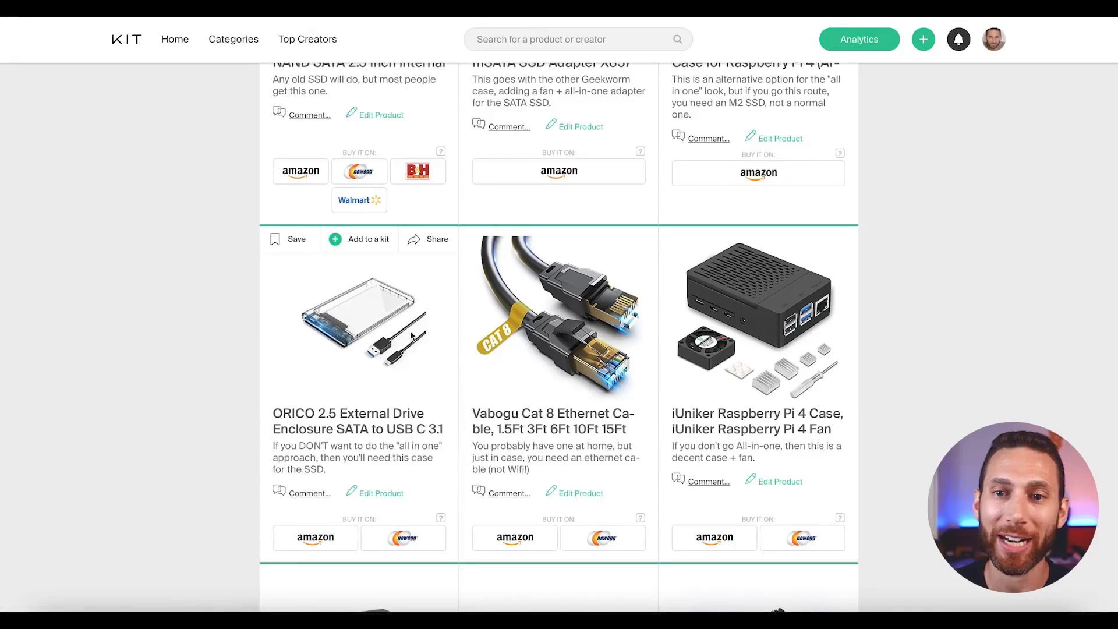
scroll("down", 3)
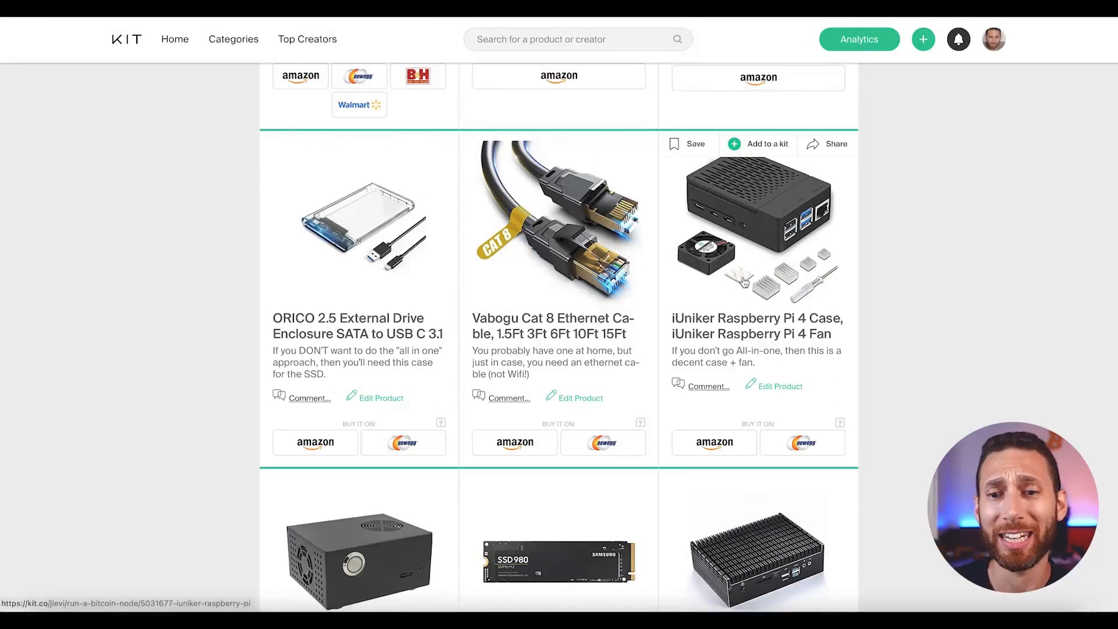
scroll("down", 3)
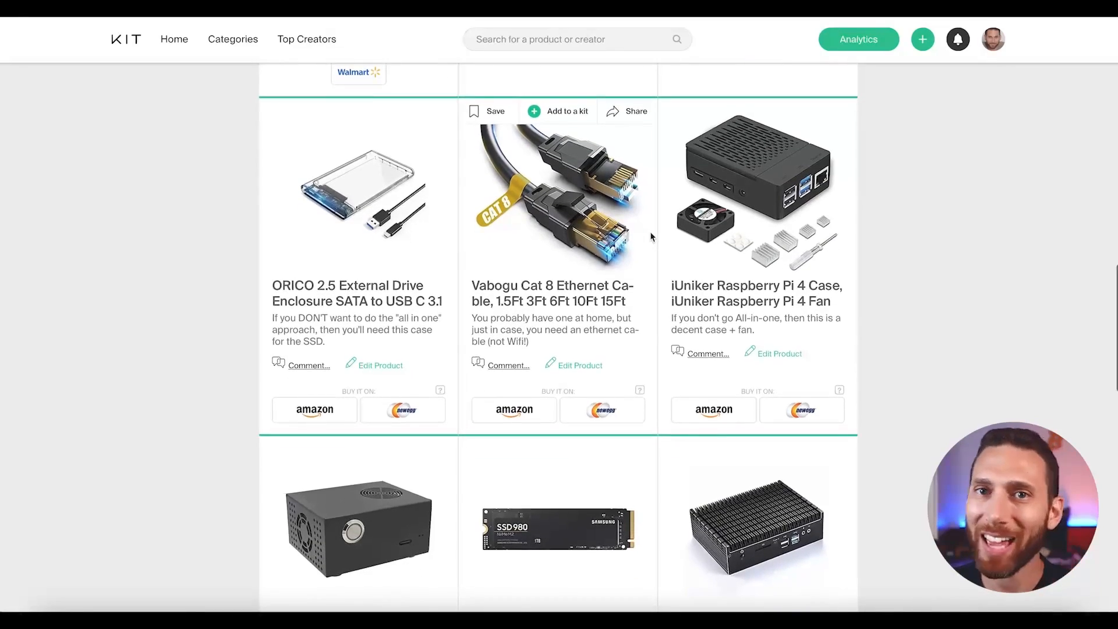
scroll("down", 3)
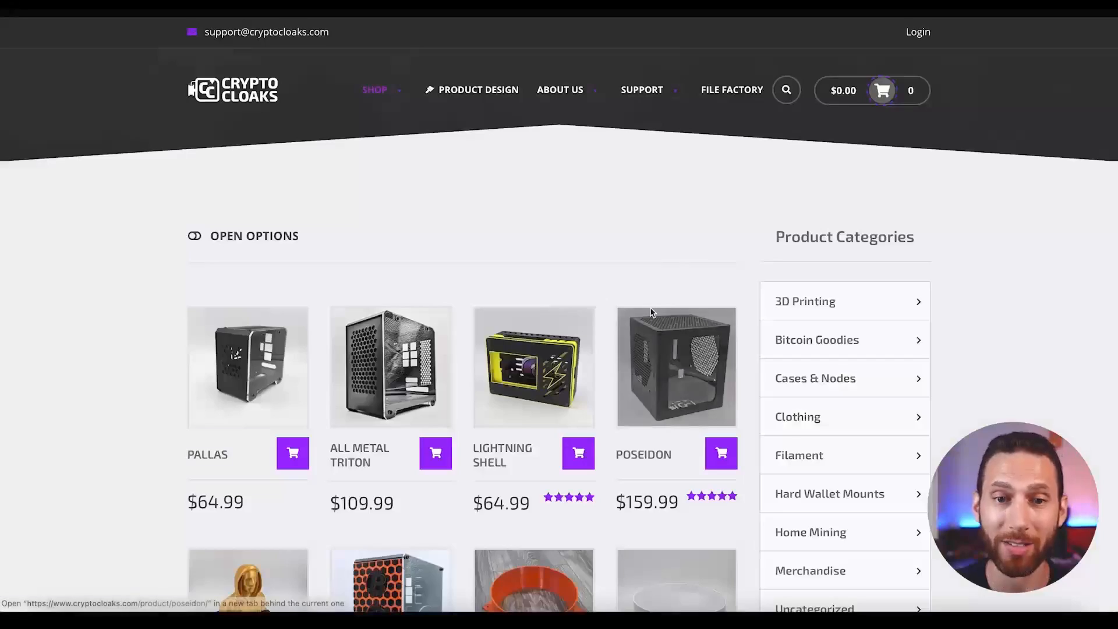
- Browse the Crypto Cloaks case listing and select the Triton case product
scroll("down", 3)
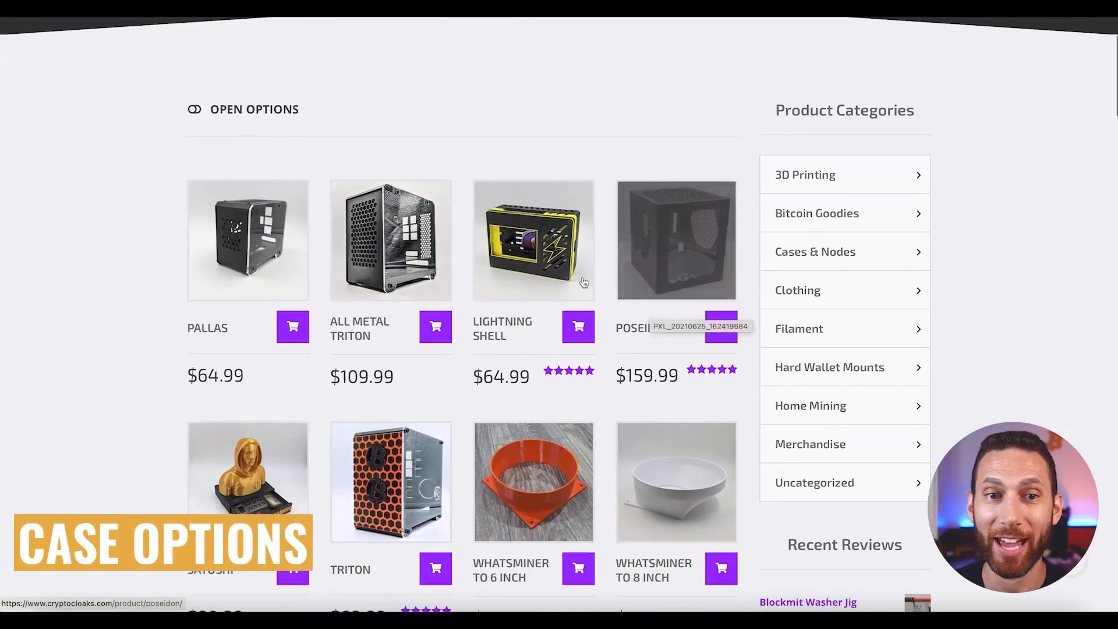
mouse_move(561, 230)
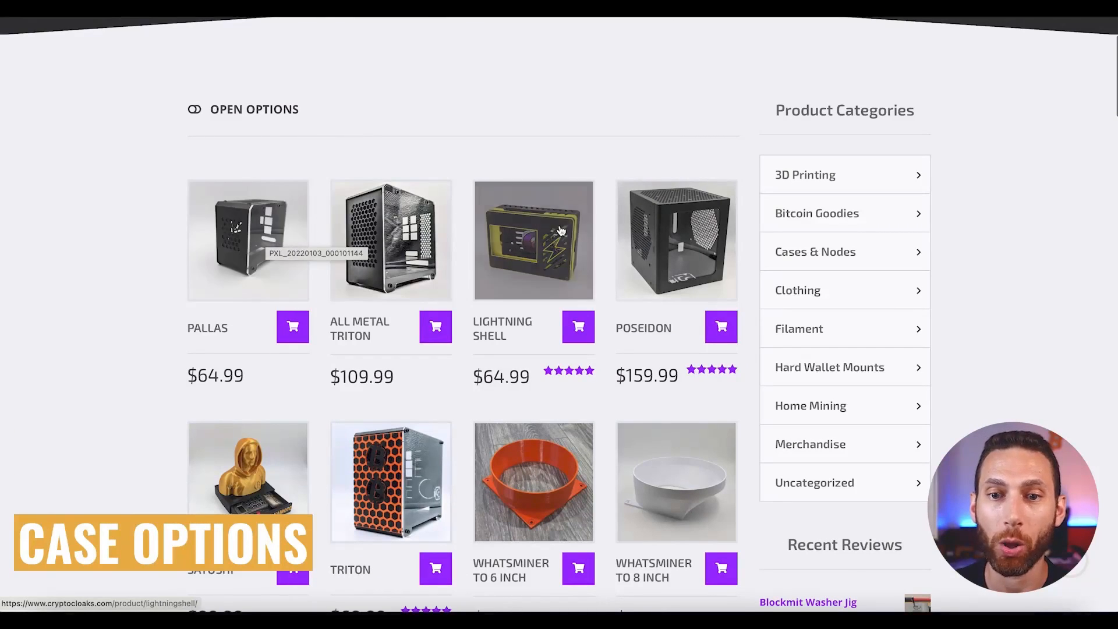
mouse_move(369, 246)
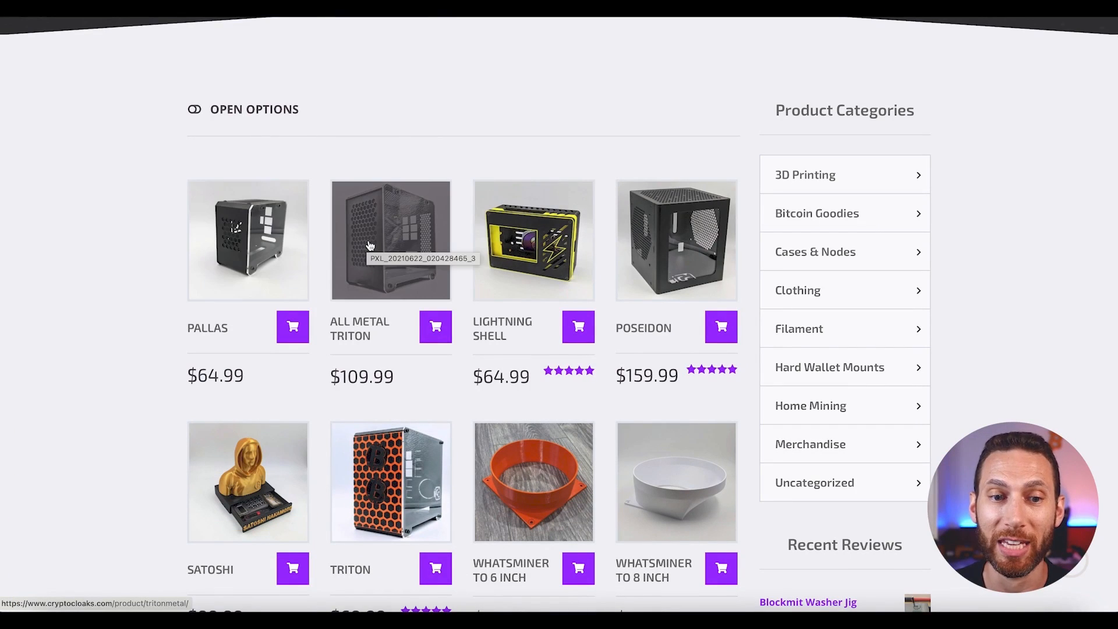
scroll("down", 3)
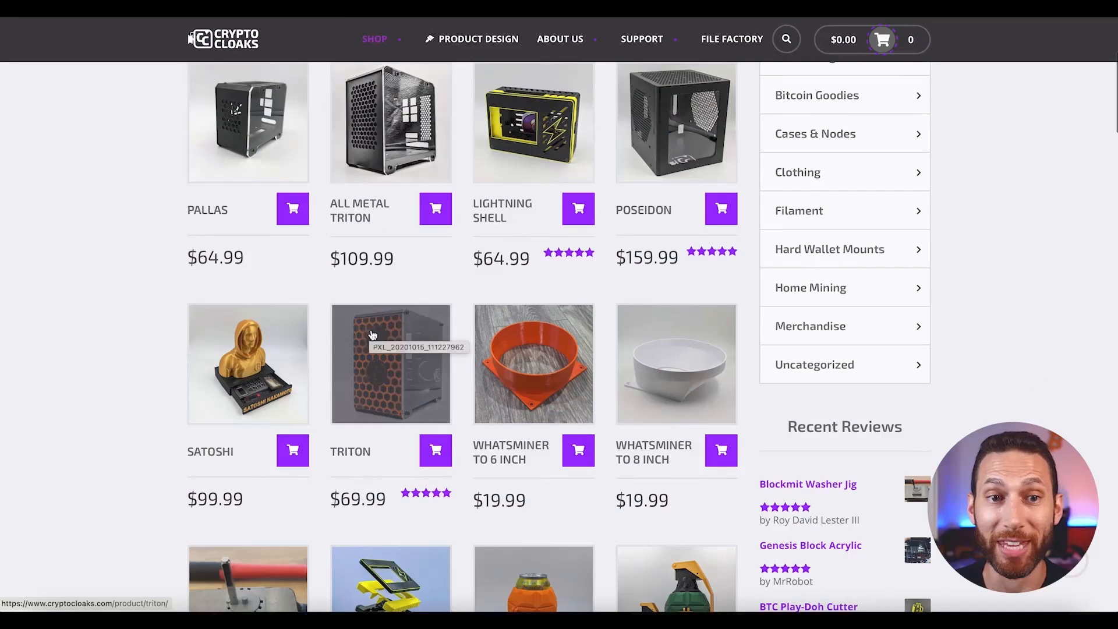
left_click(390, 364)
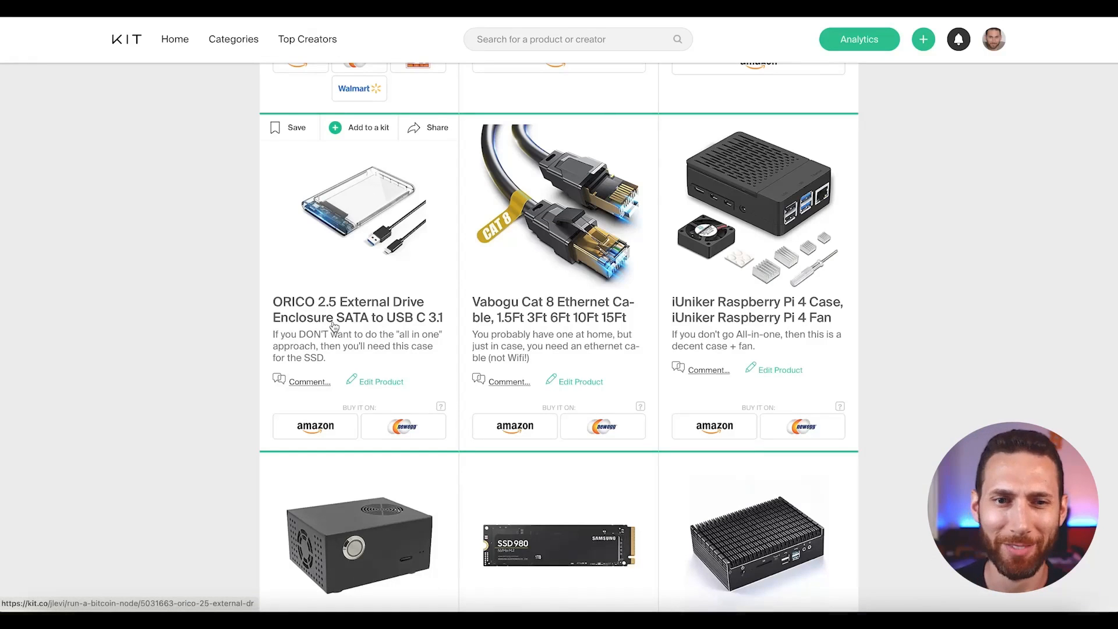
- Bring up the Crypto Cloaks Triton case page priced $69.99 with design options
left_click(356, 310)
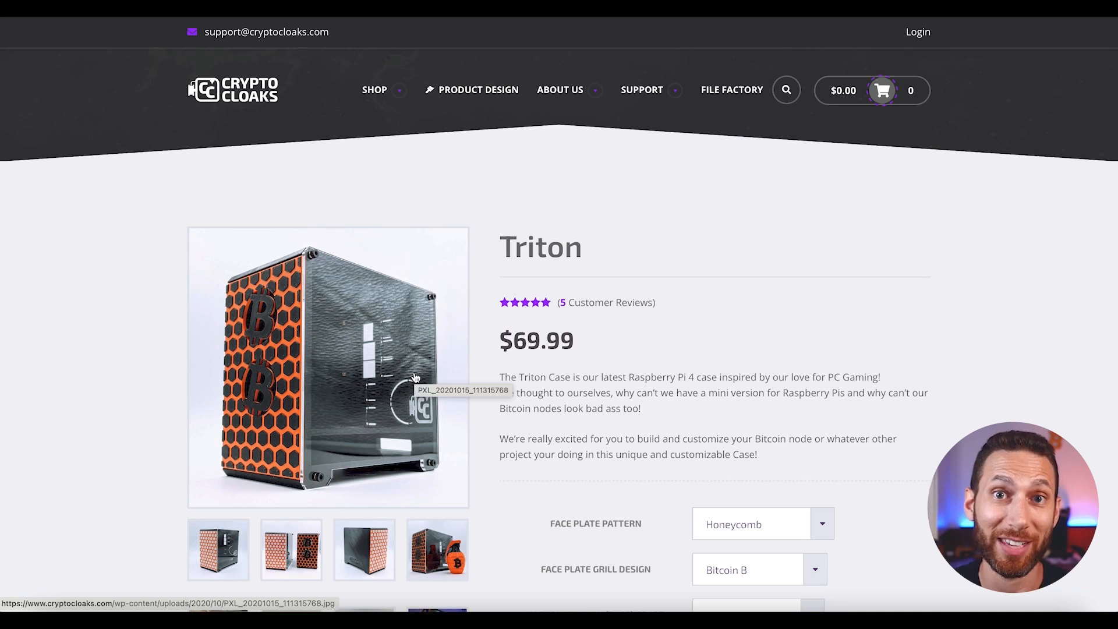
mouse_move(582, 323)
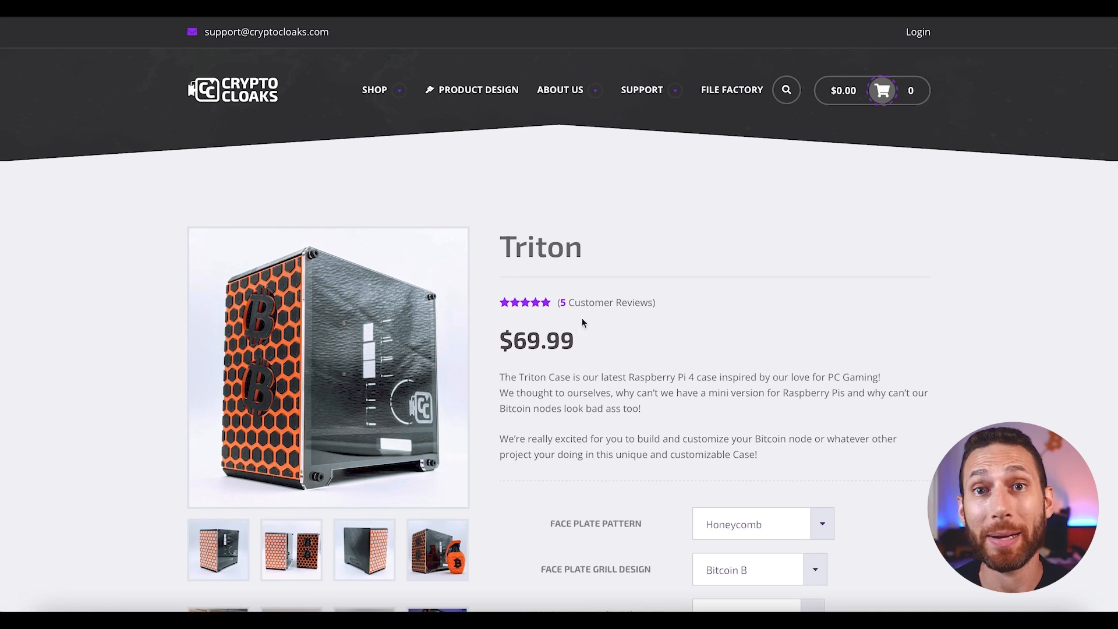
mouse_move(935, 23)
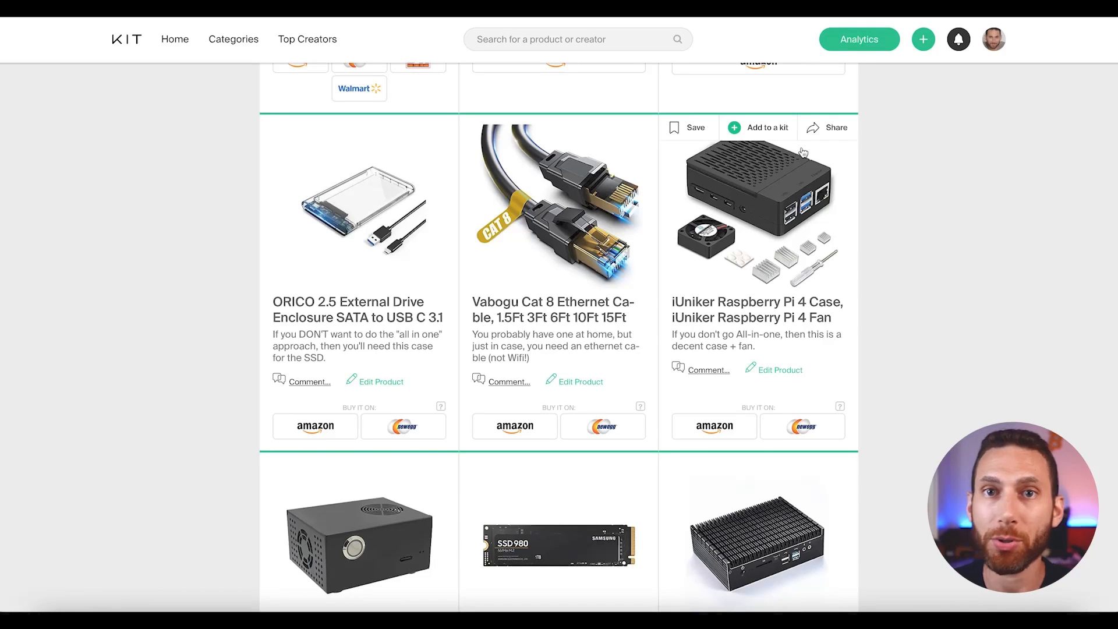
mouse_move(845, 329)
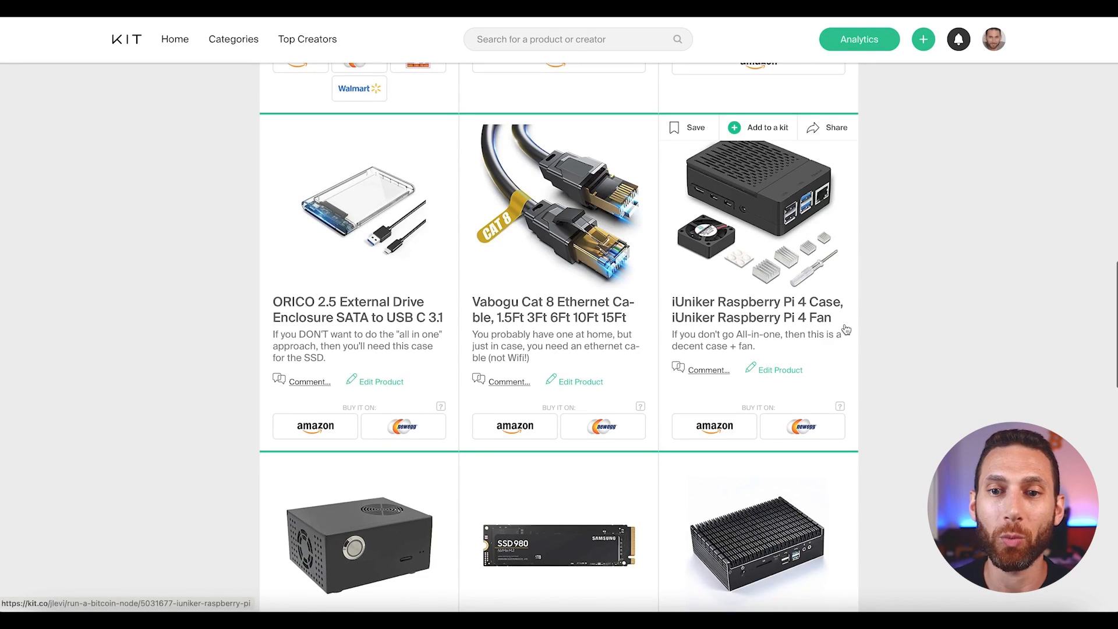
- View the Geekworm Raspberry Pi 4 X857 case details with its Amazon link
scroll("down", 3)
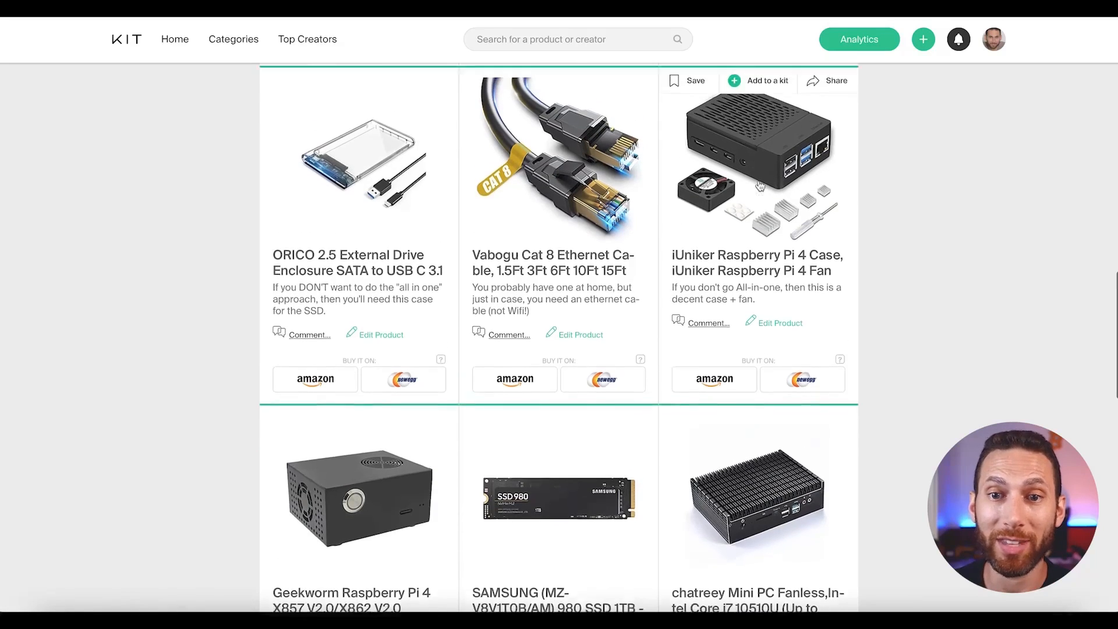
scroll("down", 3)
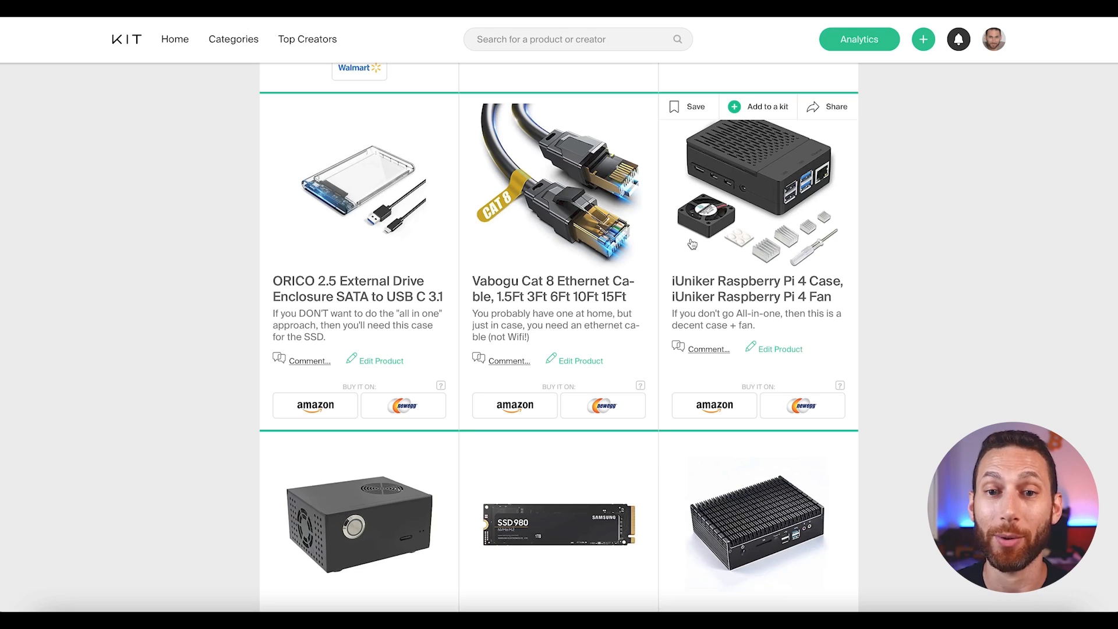
scroll("down", 3)
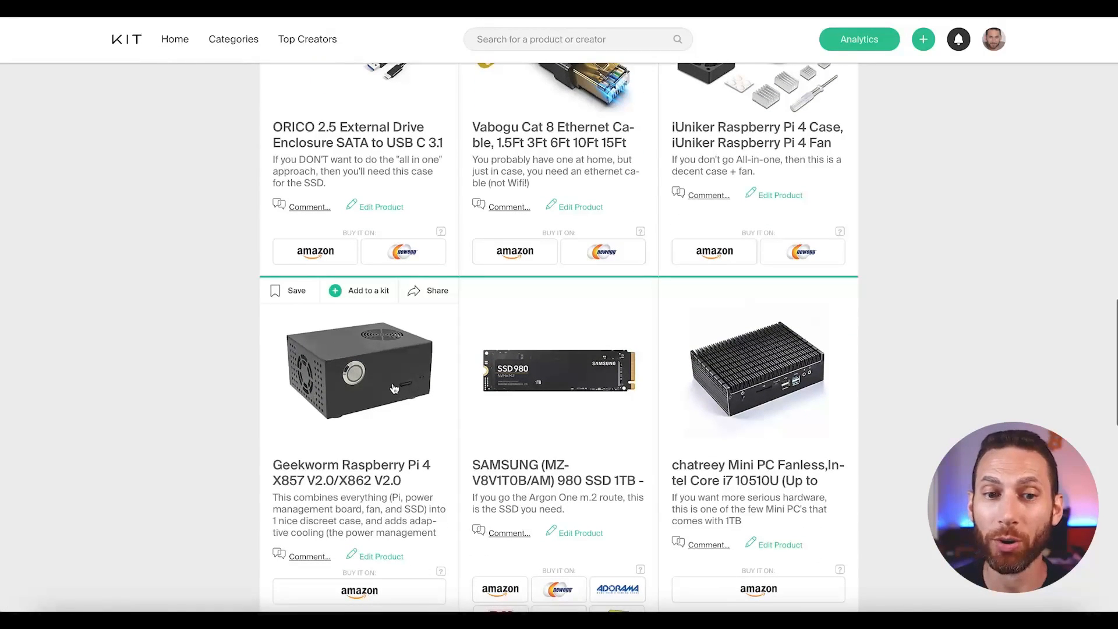
scroll("down", 3)
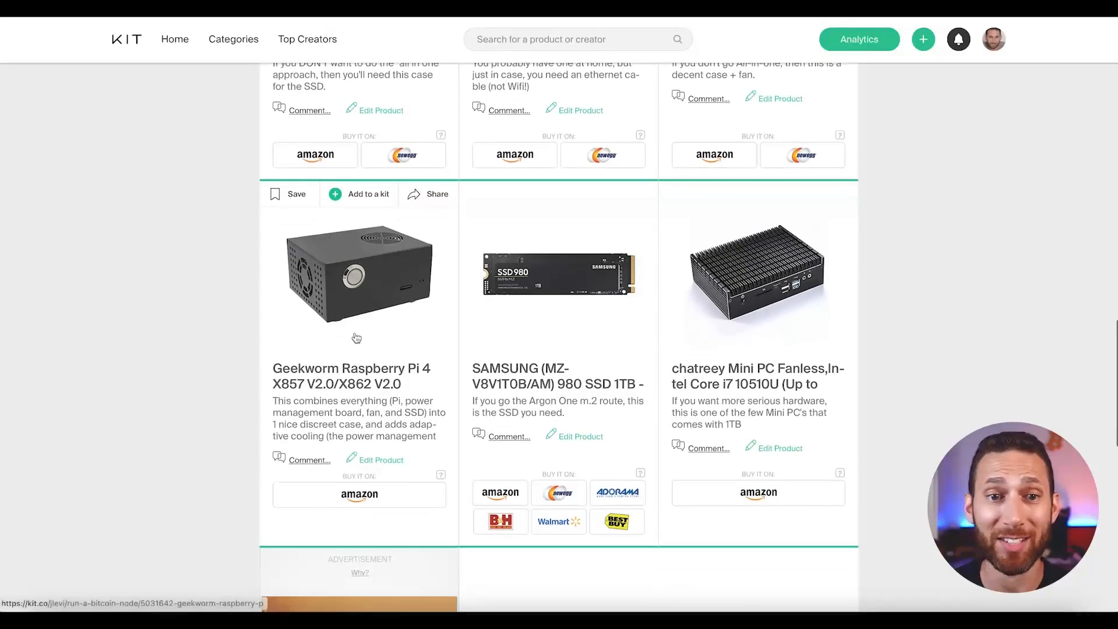
left_click(359, 279)
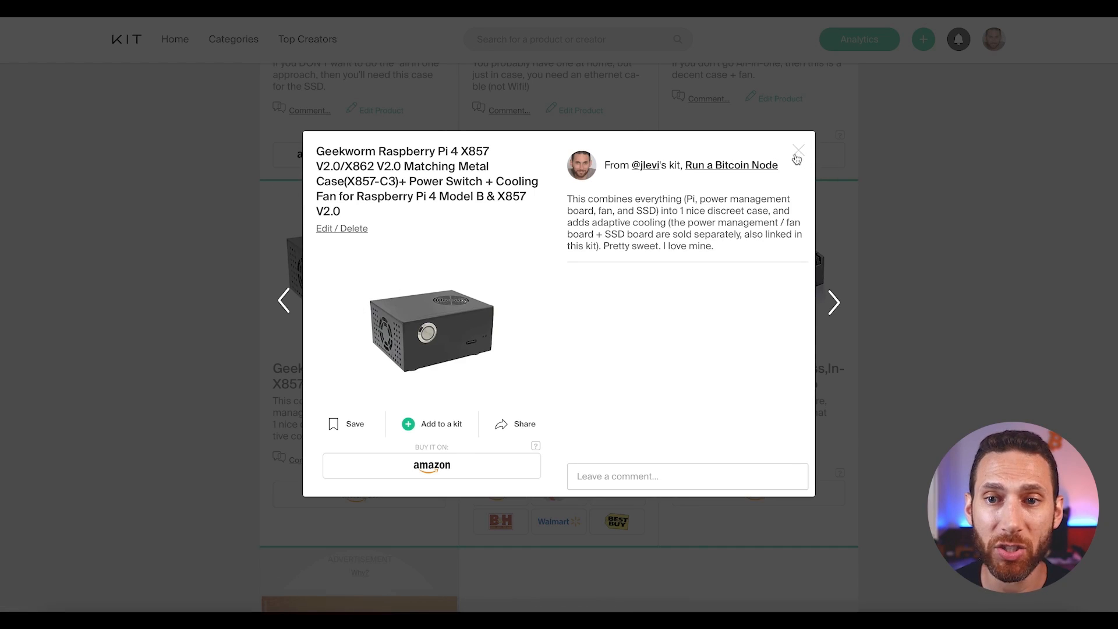
left_click(797, 156)
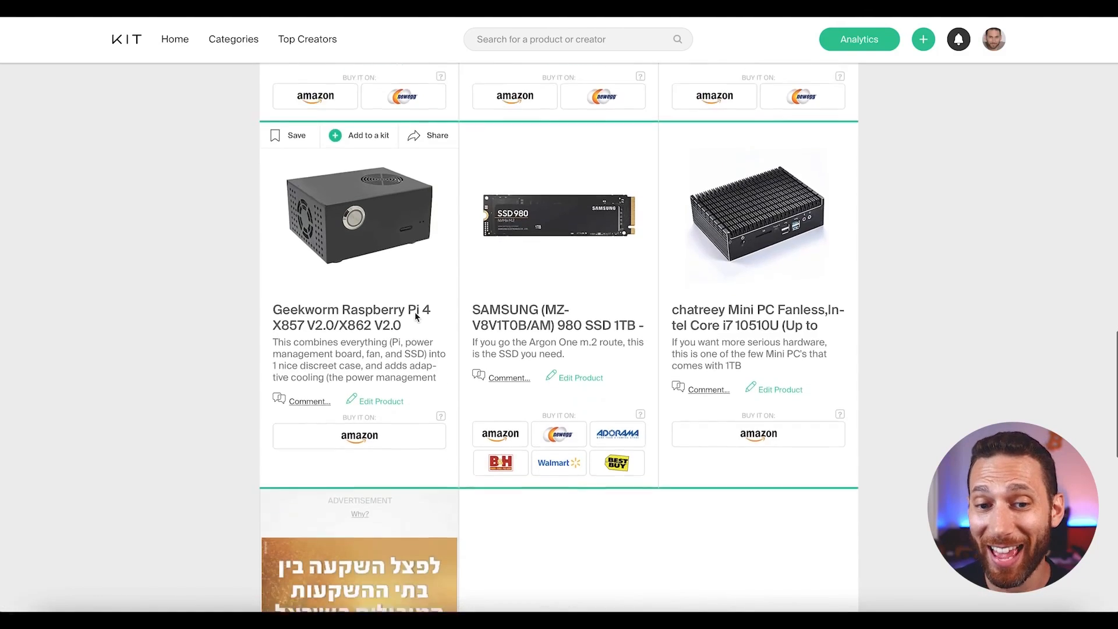
scroll("down", 3)
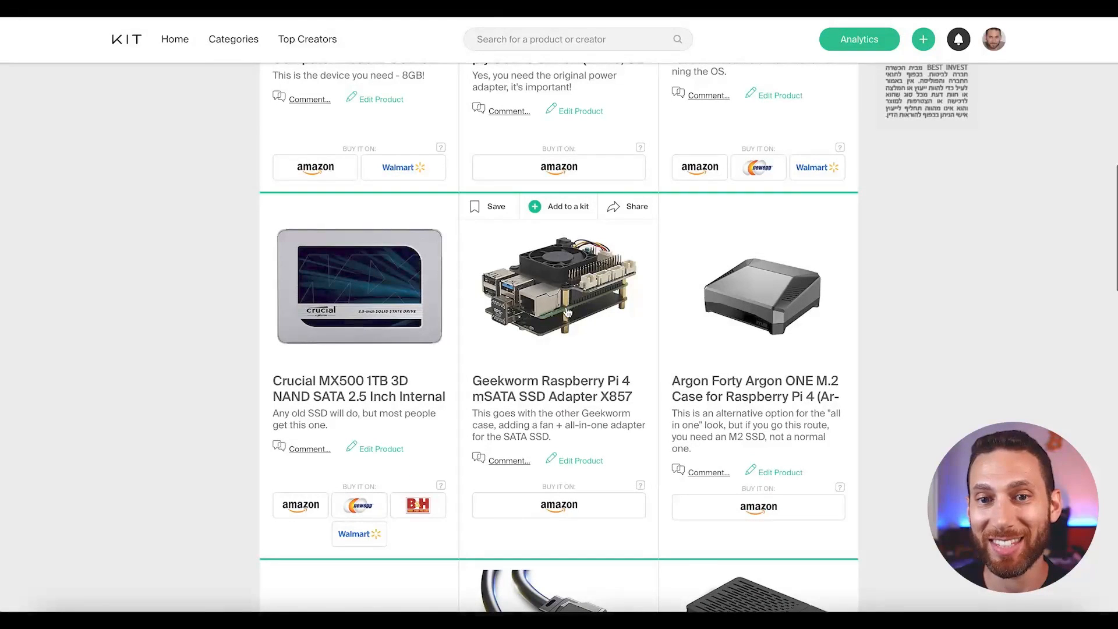
left_click(558, 290)
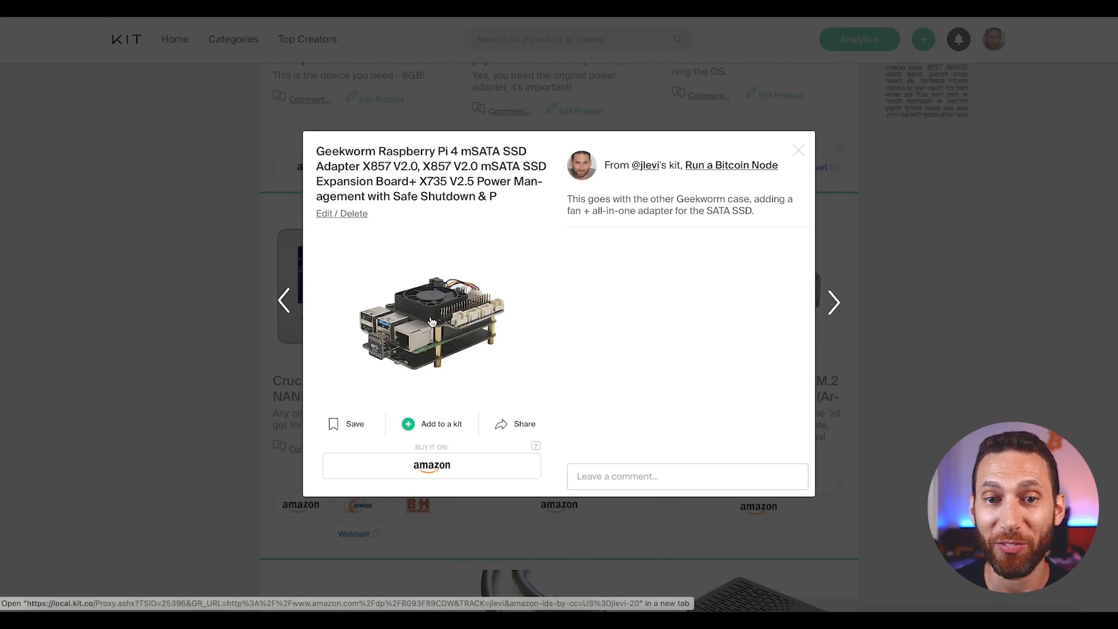
left_click(798, 151)
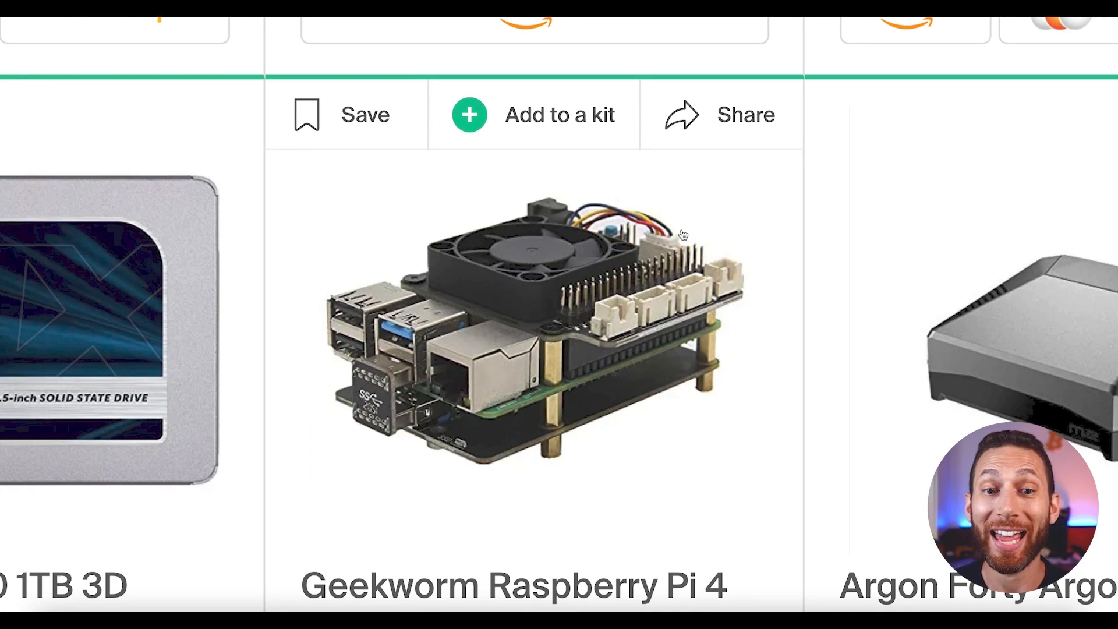
mouse_move(343, 416)
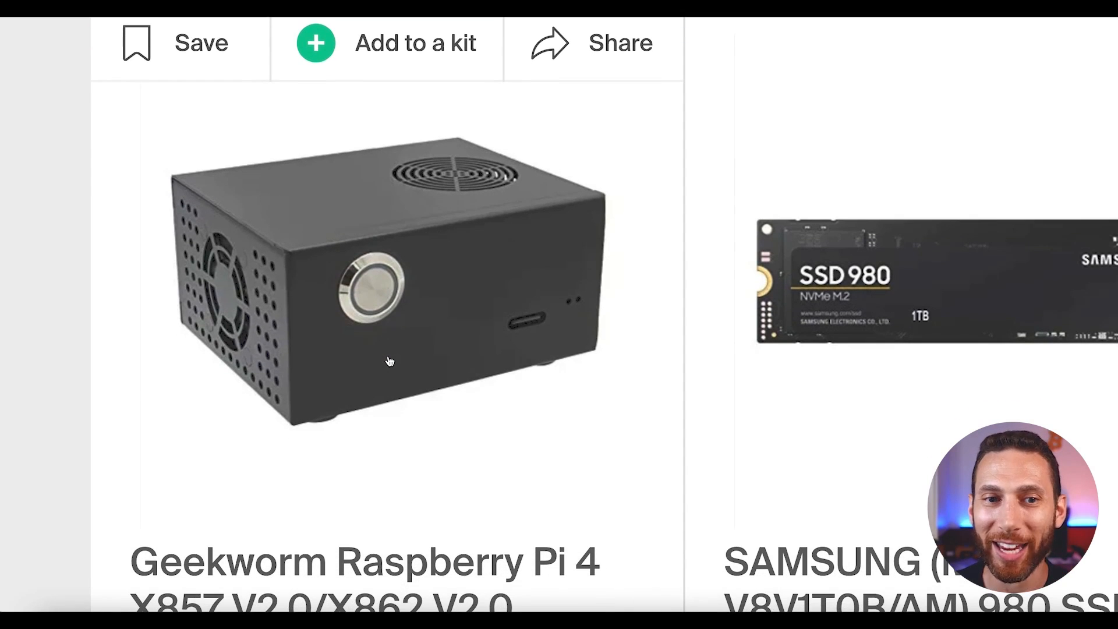
- Scroll the kit items down toward the Argon ONE M.2 case
scroll("down", 3)
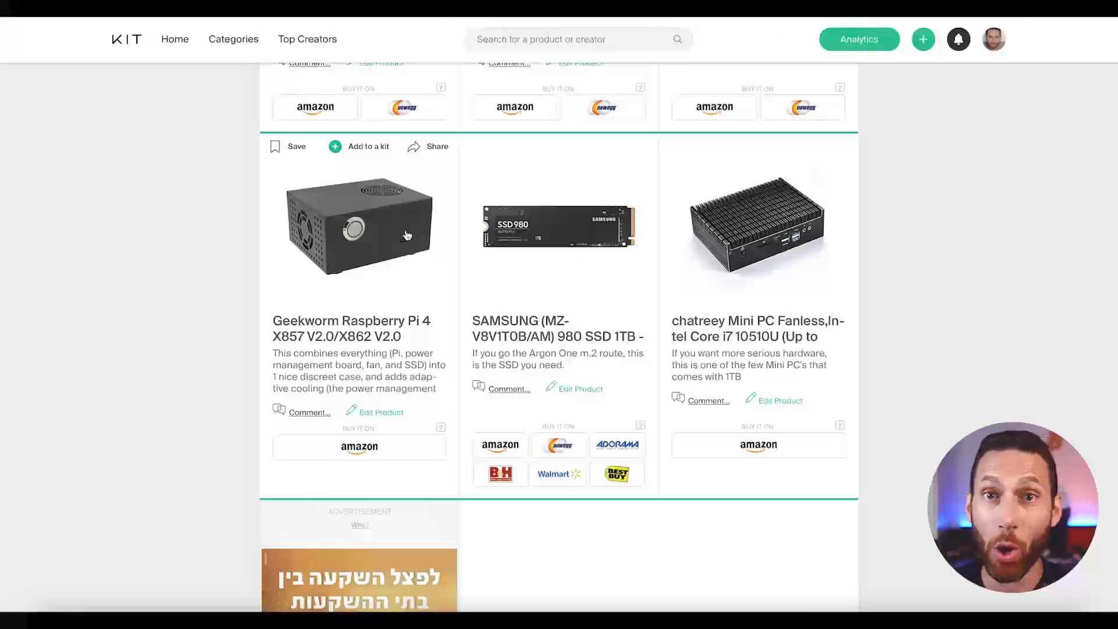
scroll("down", 3)
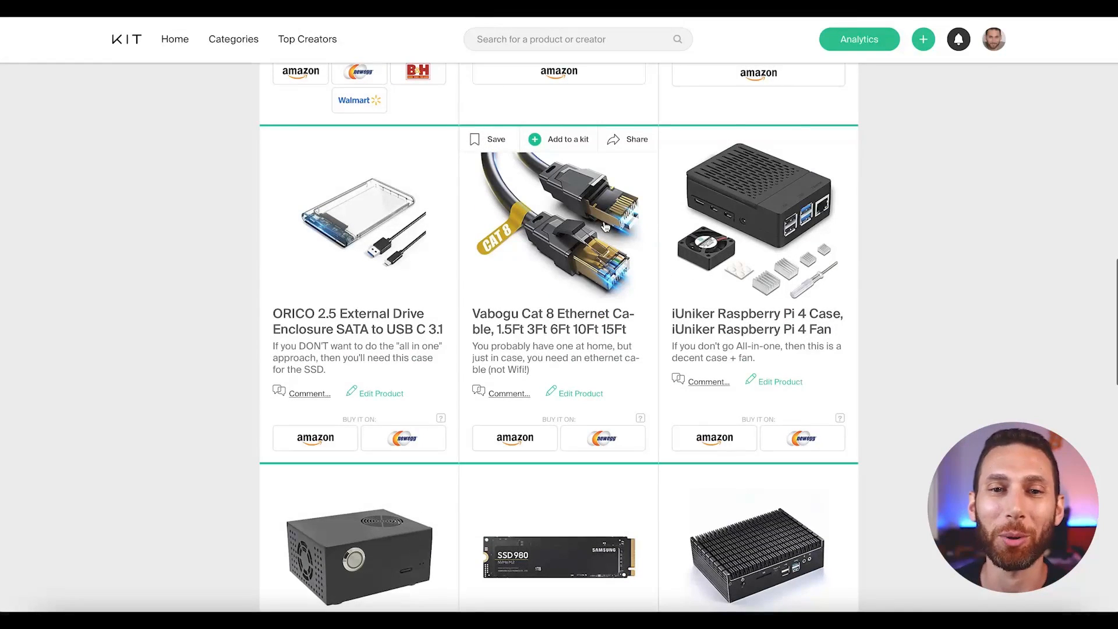
scroll("down", 3)
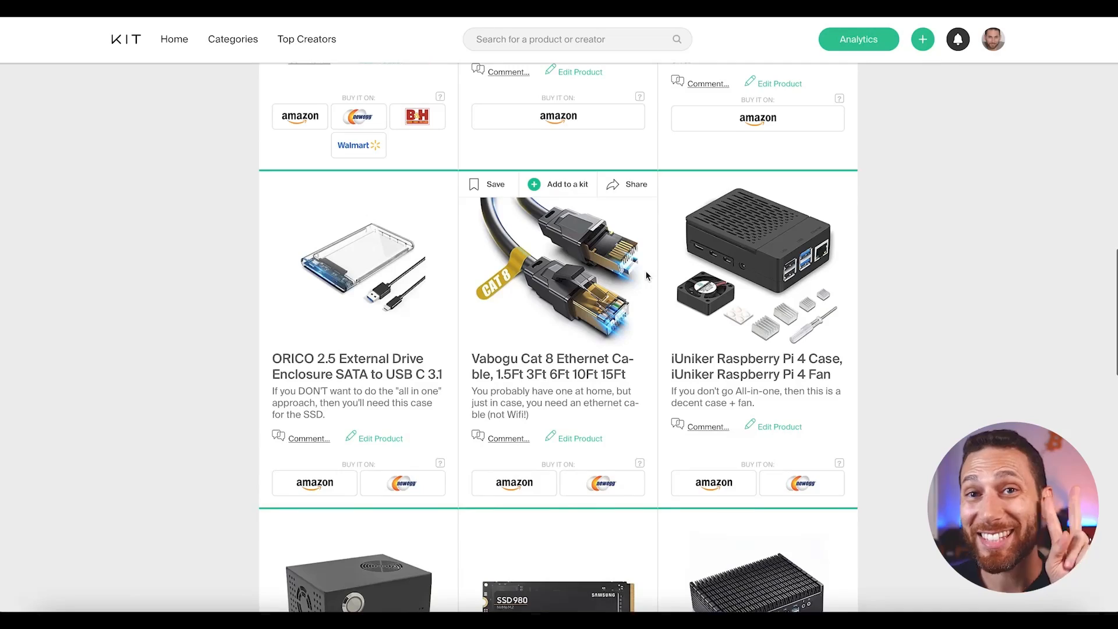
scroll("down", 3)
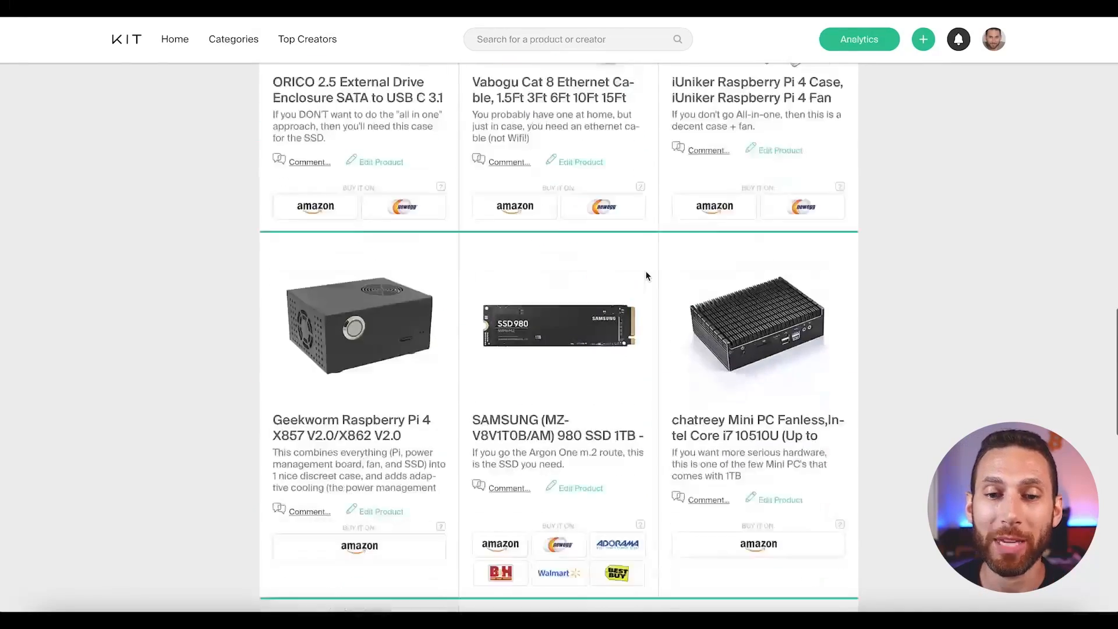
scroll("down", 3)
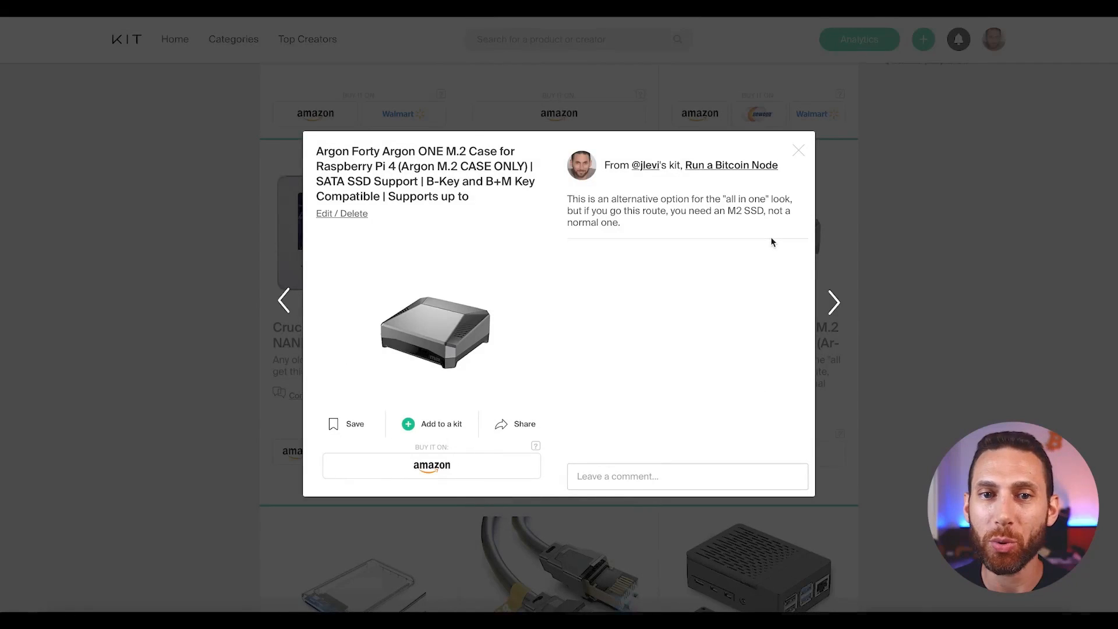
- Follow the Argon ONE M.2 case's Amazon buy link to its $47 listing
left_click(430, 464)
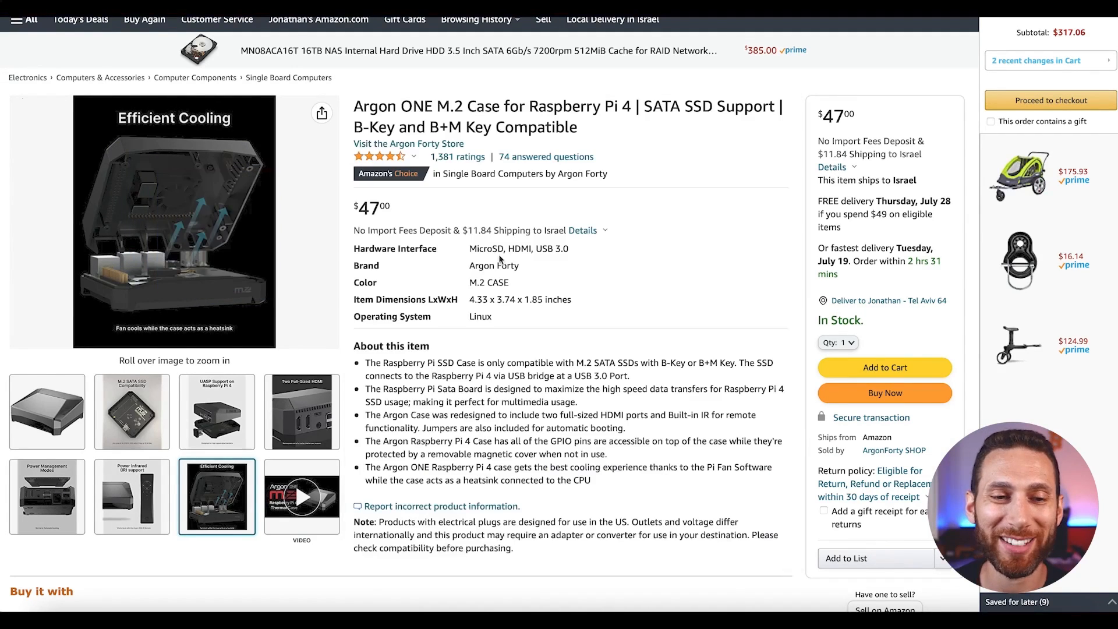
- Browse the Argon case photos and item details on its Amazon page
left_click(300, 411)
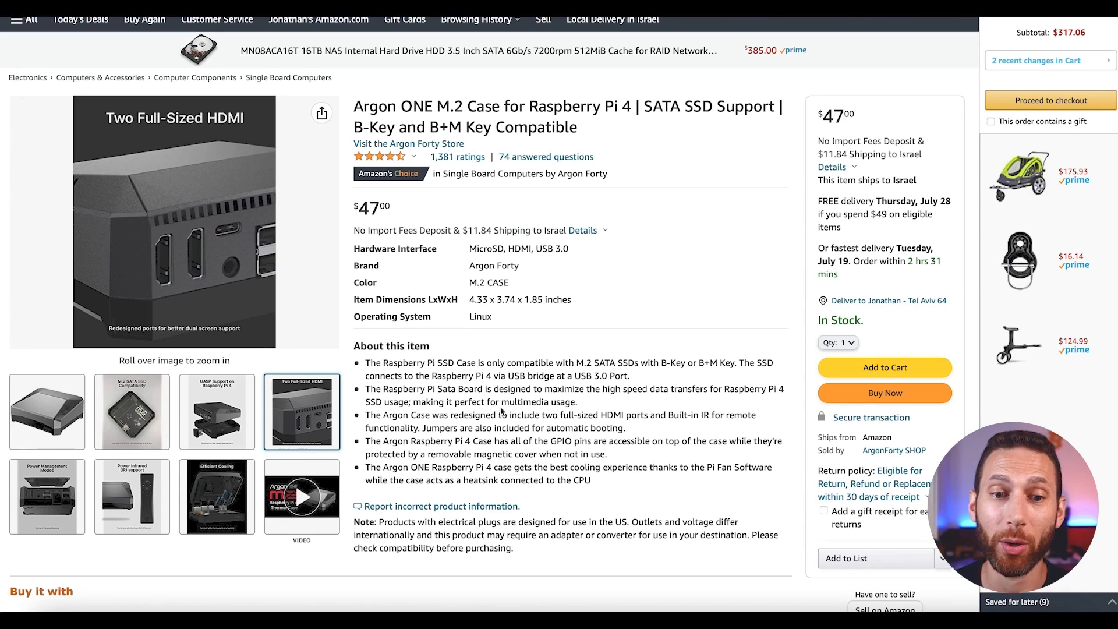
scroll("down", 3)
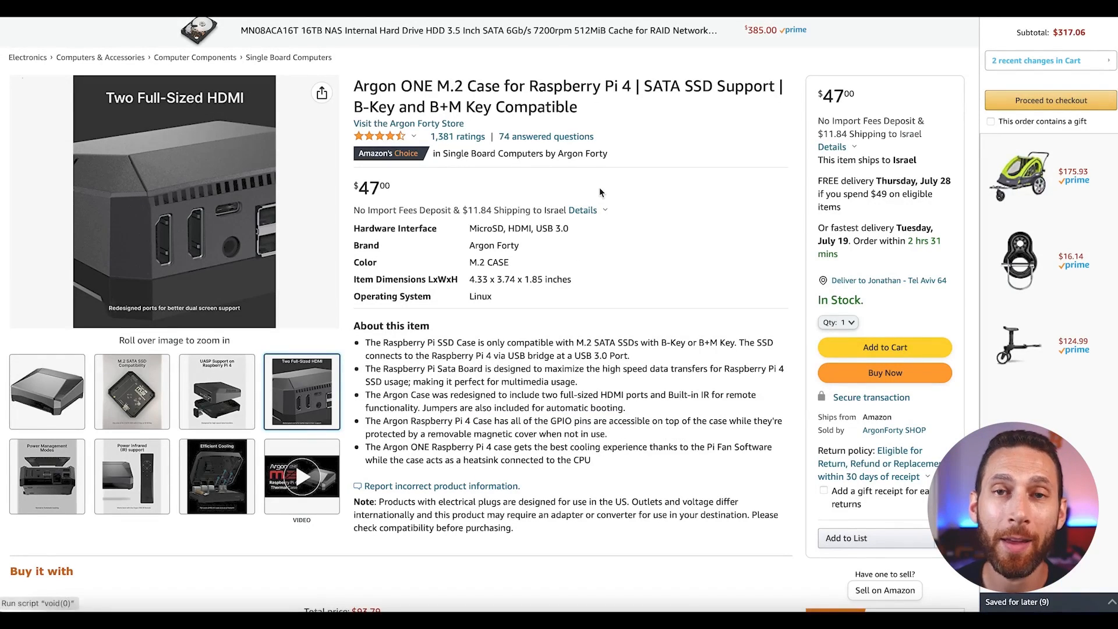
mouse_move(512, 180)
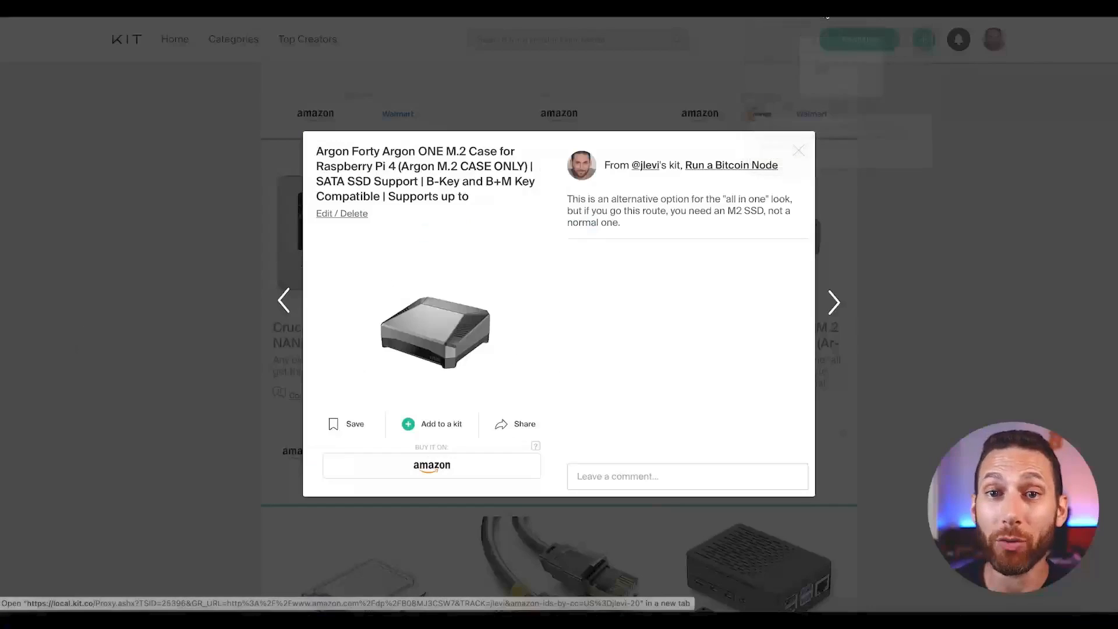
- Close the Argon case details and move down the kit grid
left_click(798, 150)
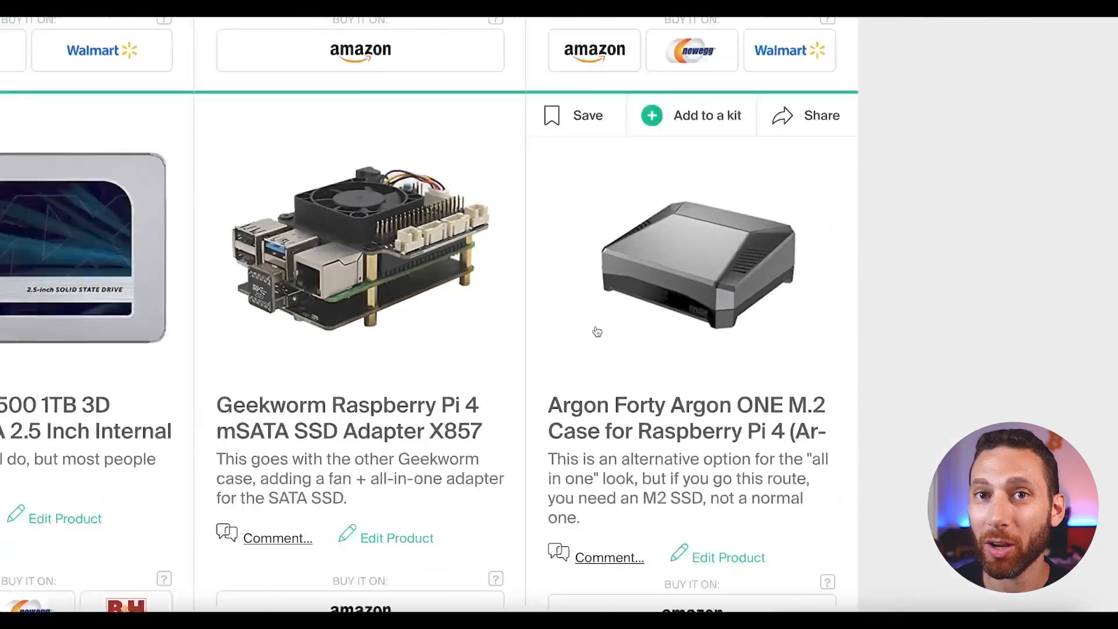
scroll("down", 3)
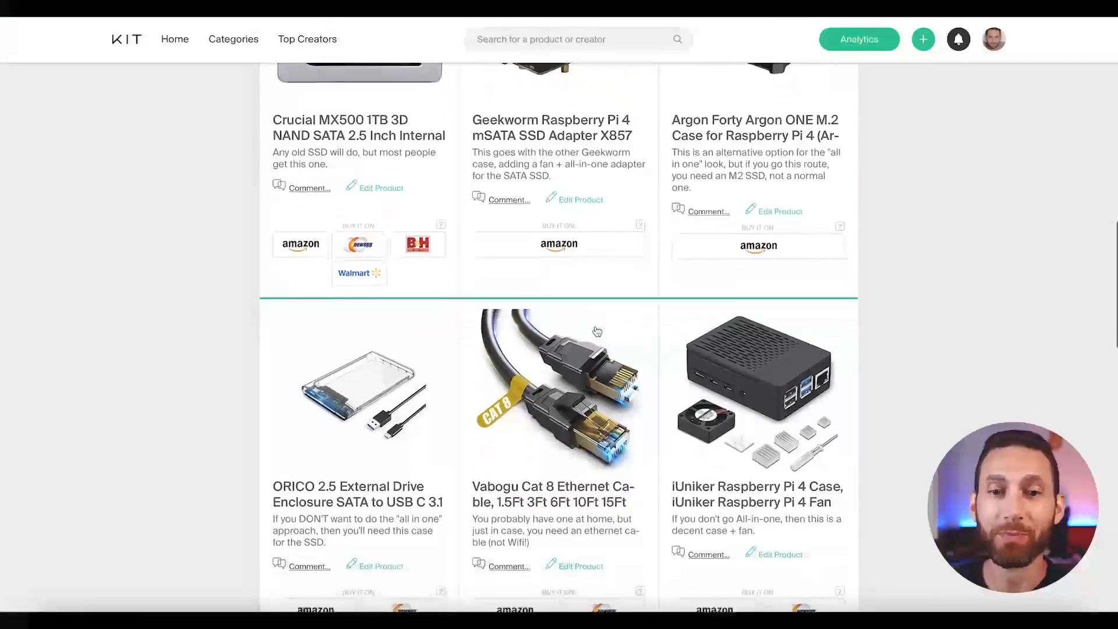
scroll("down", 3)
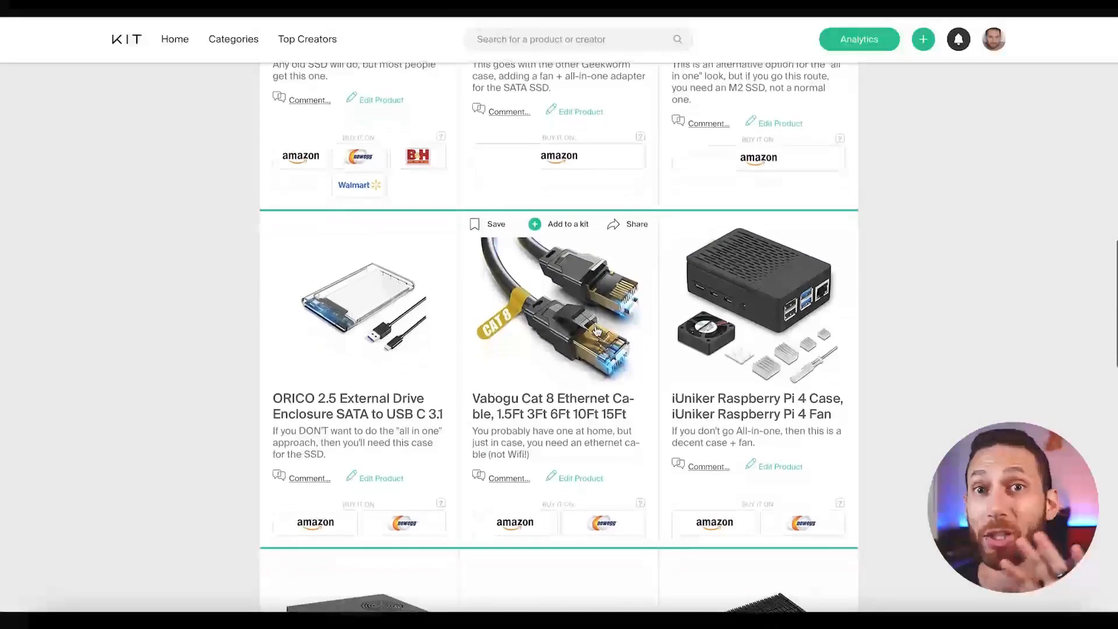
scroll("down", 3)
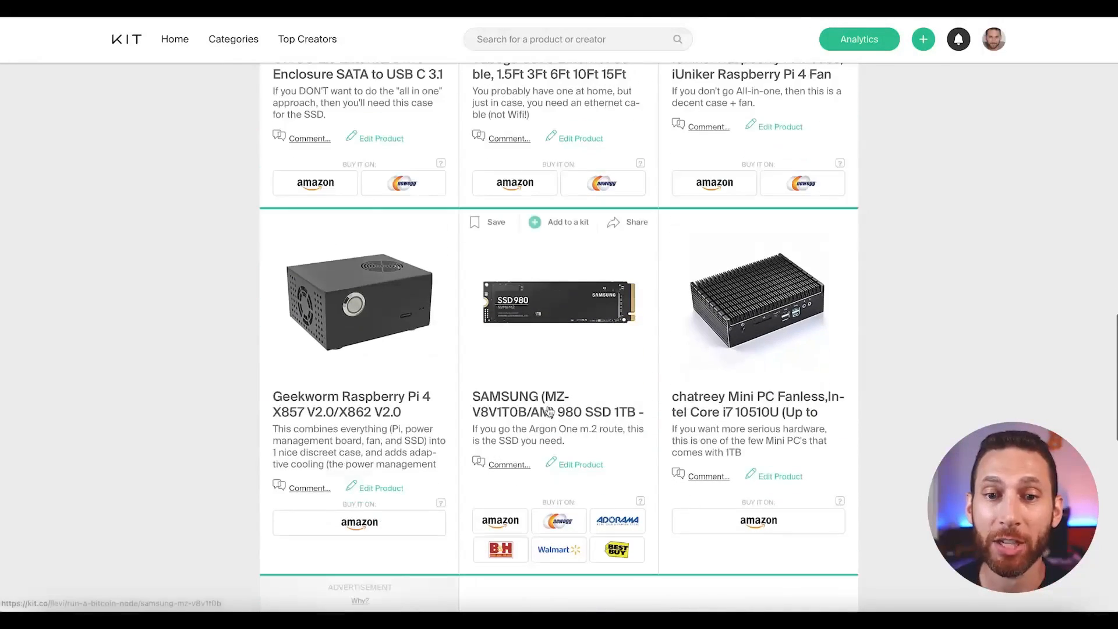
mouse_move(548, 329)
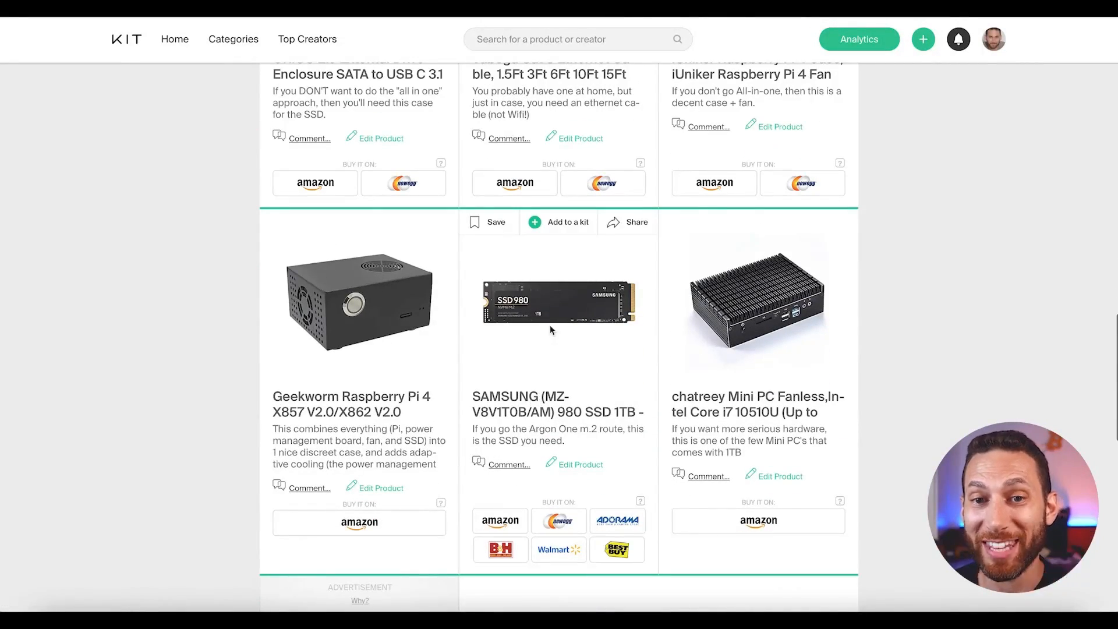
- View the Samsung 980 SSD details, then return to the kit grid
left_click(558, 300)
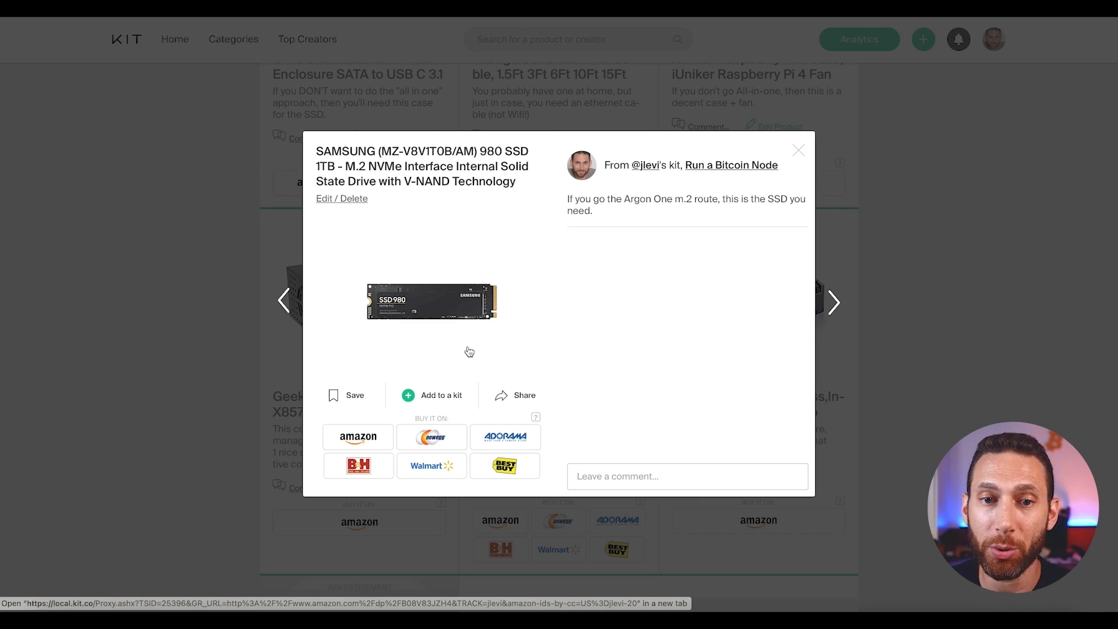
left_click(357, 436)
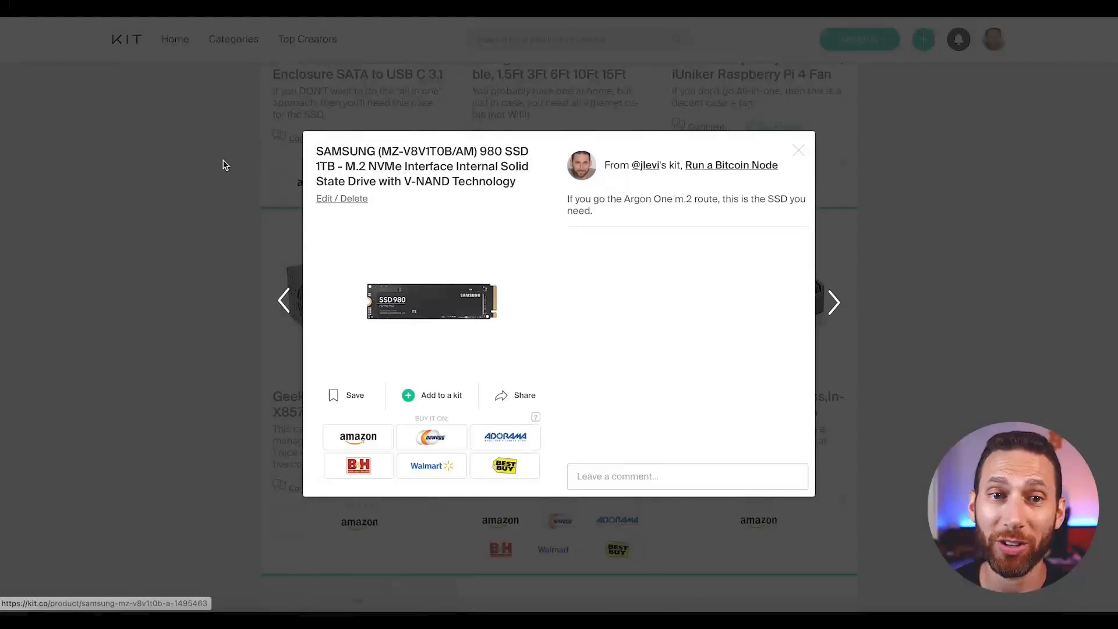
left_click(797, 151)
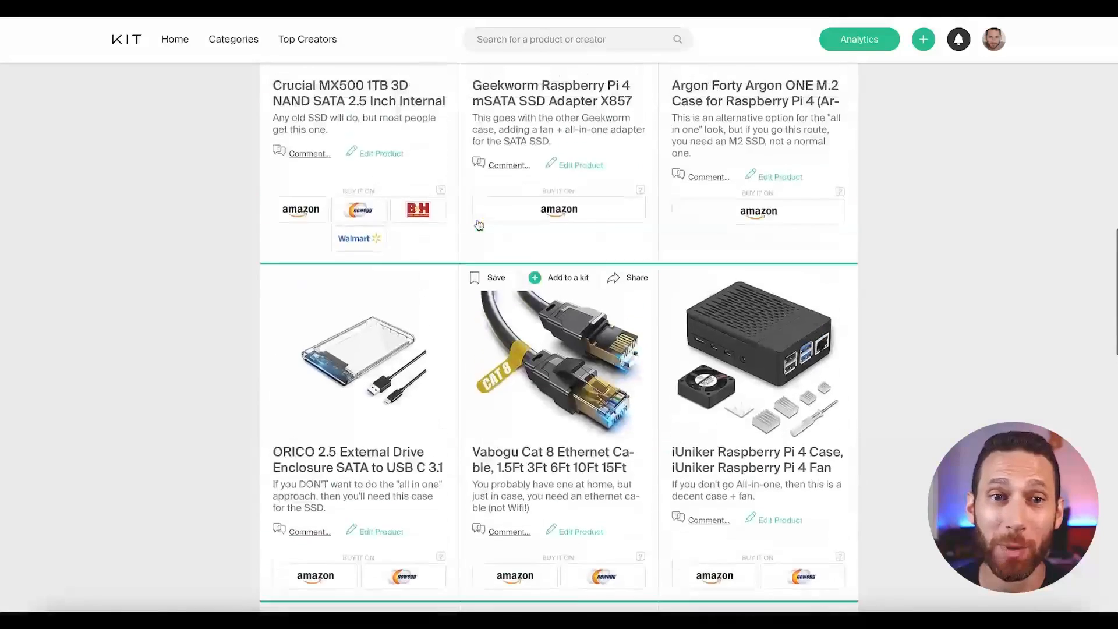
- View the Crucial MX500 SSD's details and its Amazon listing, then close the detail view
left_click(358, 93)
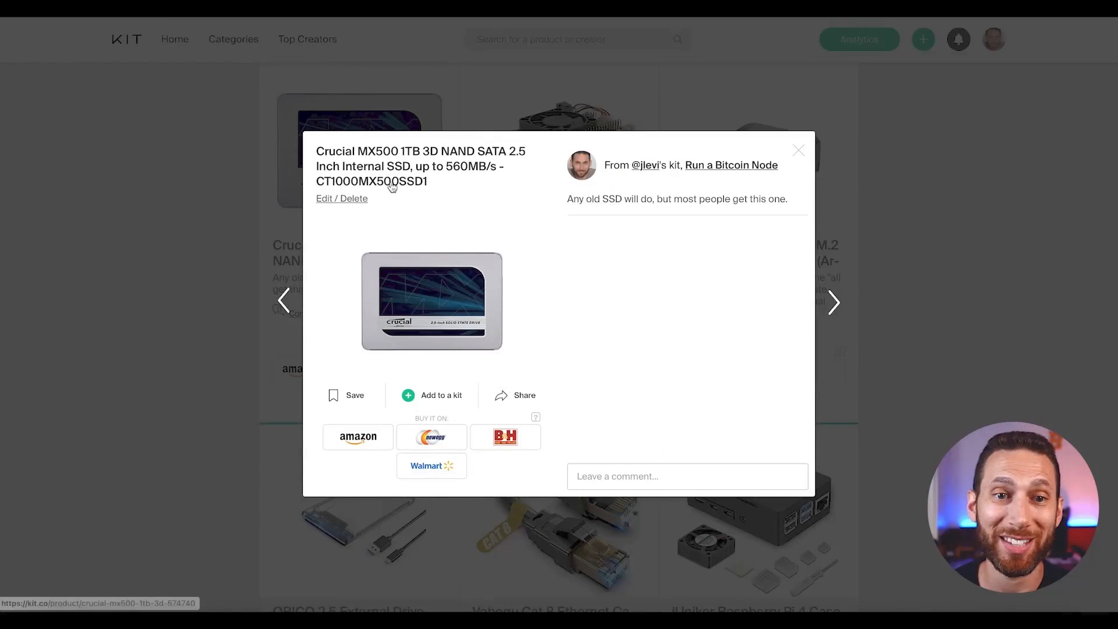
left_click(357, 437)
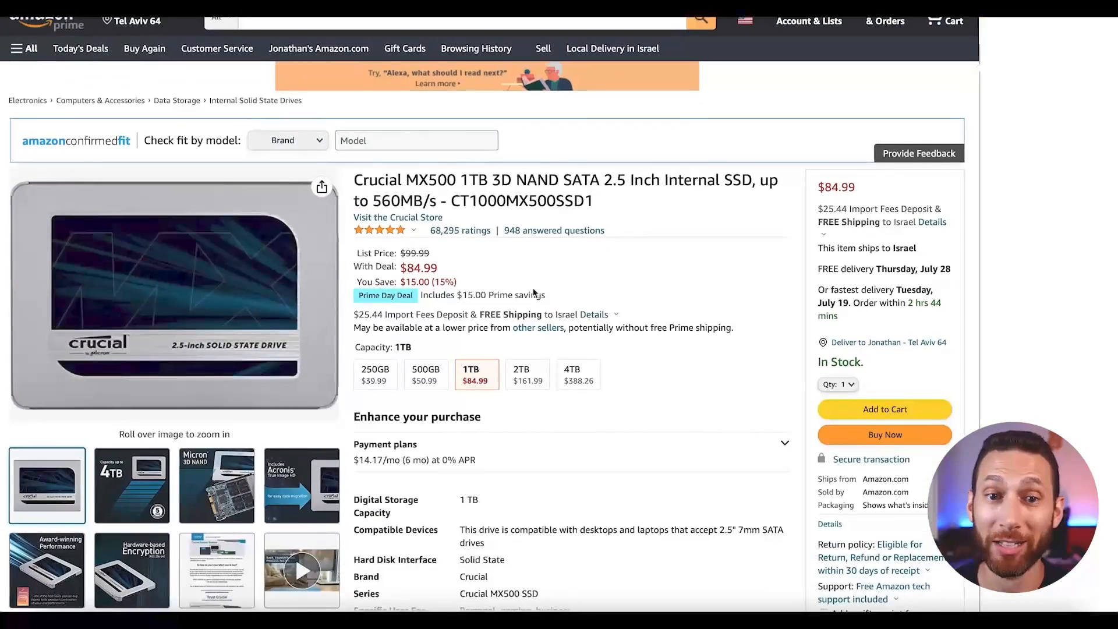
scroll("down", 3)
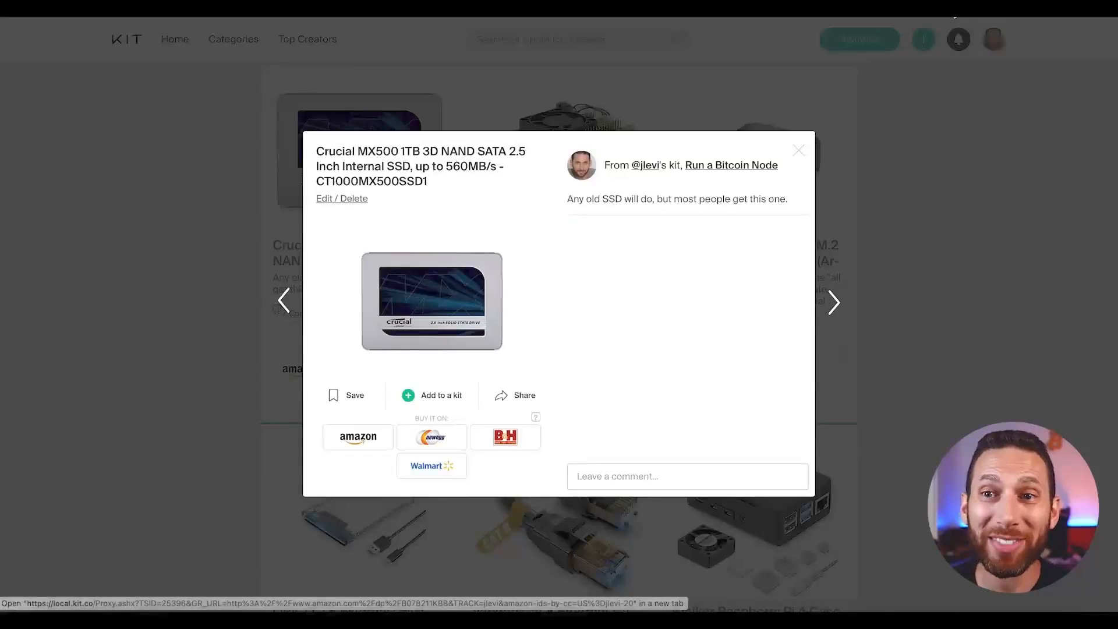
left_click(798, 150)
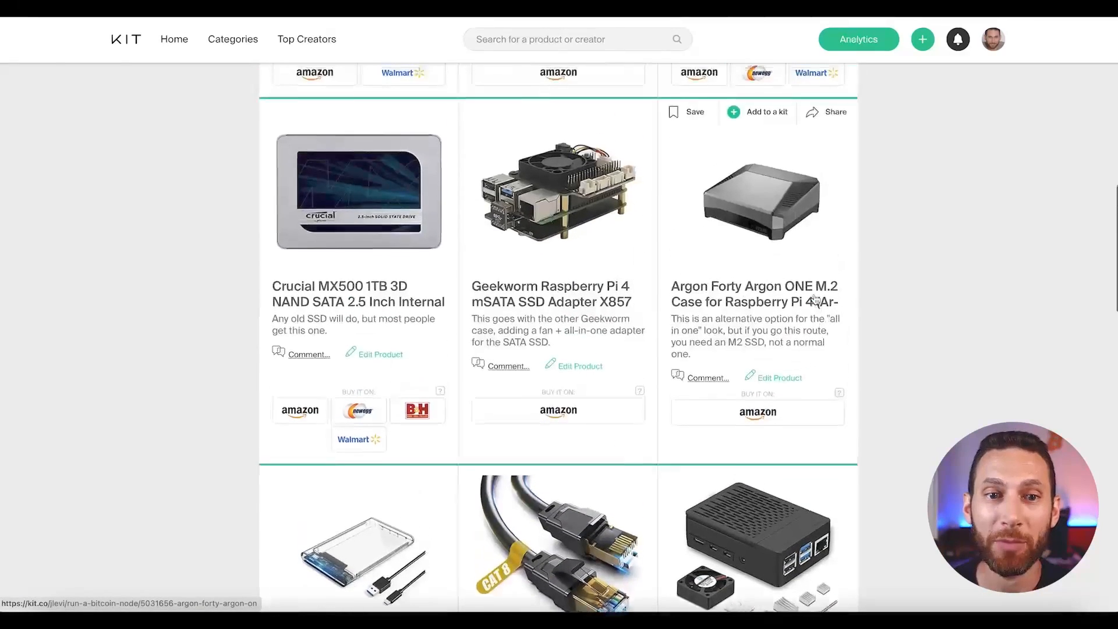
- Scroll the kit grid and bring up the Argon ONE M.2 case details again
scroll("down", 3)
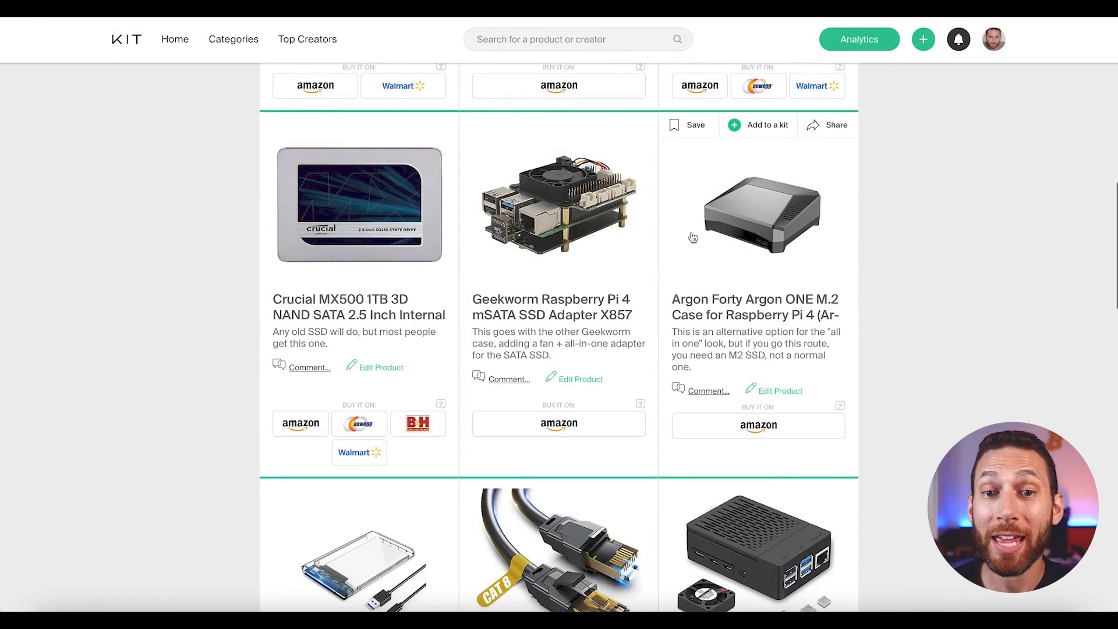
mouse_move(768, 233)
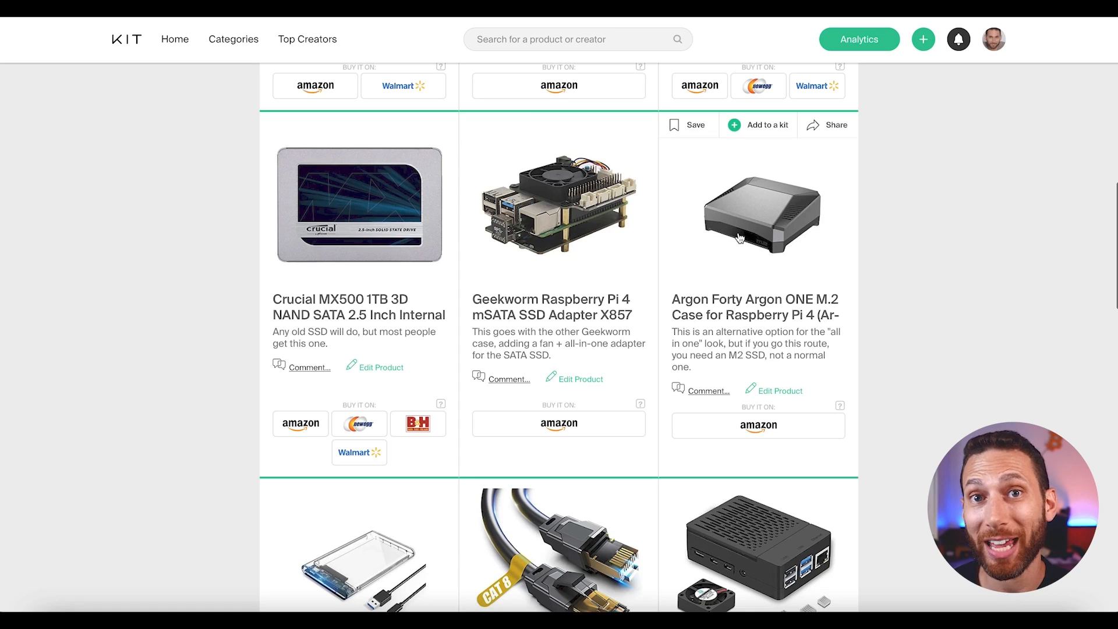
mouse_move(605, 224)
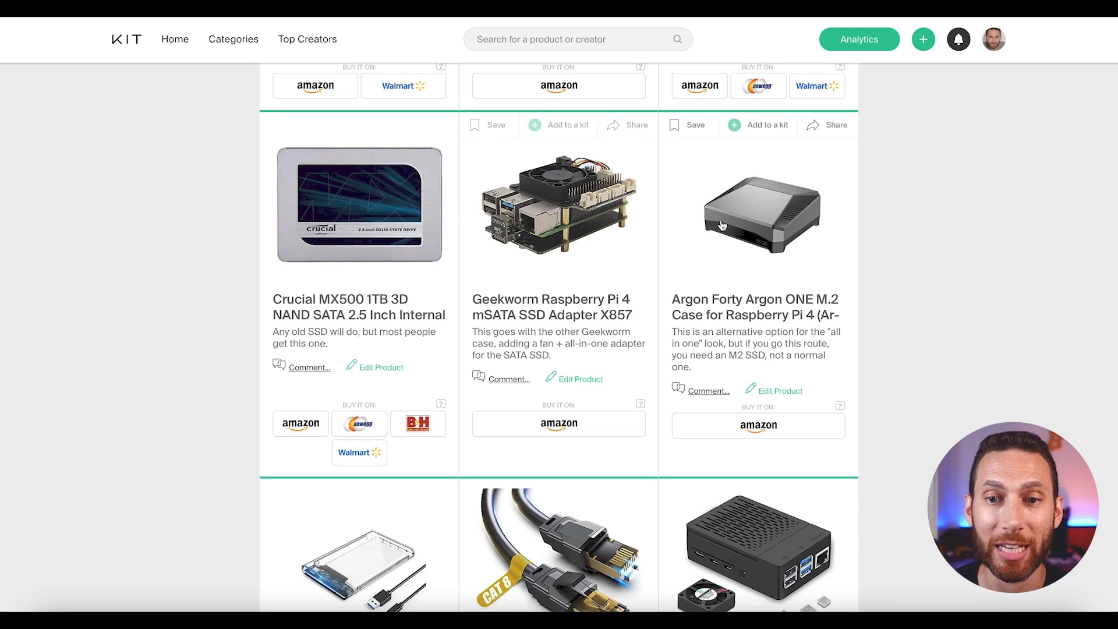
left_click(758, 207)
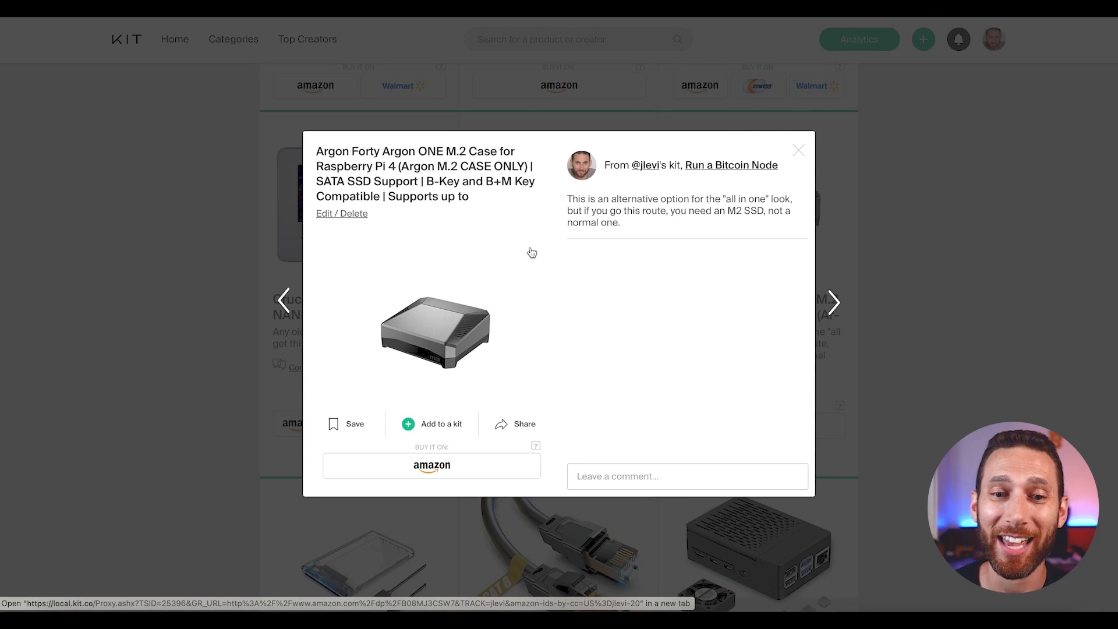
mouse_move(793, 188)
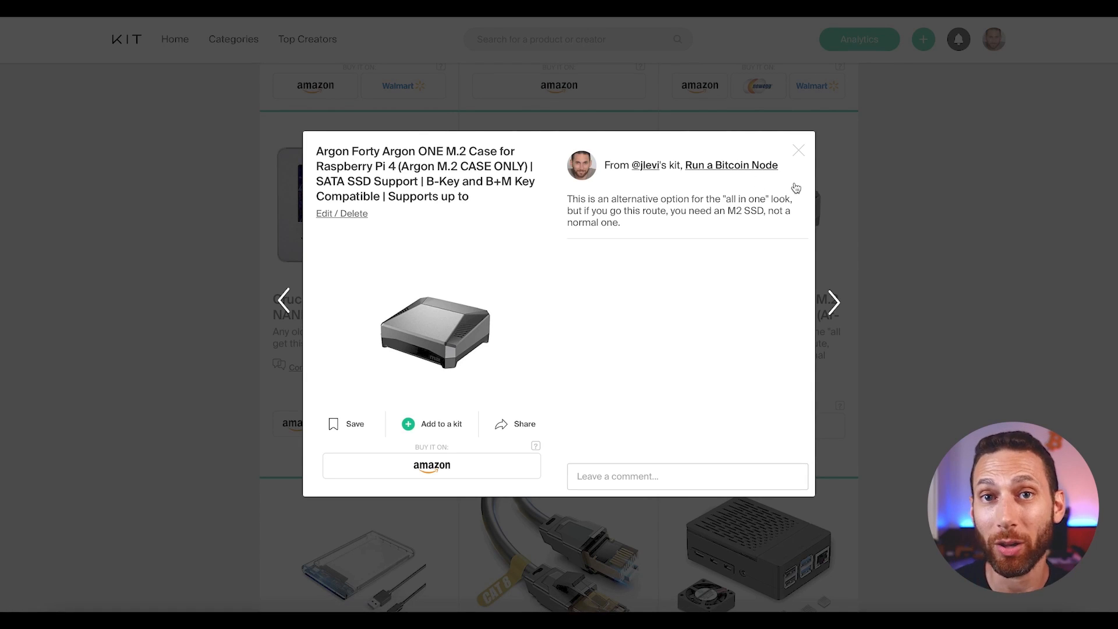
mouse_move(615, 319)
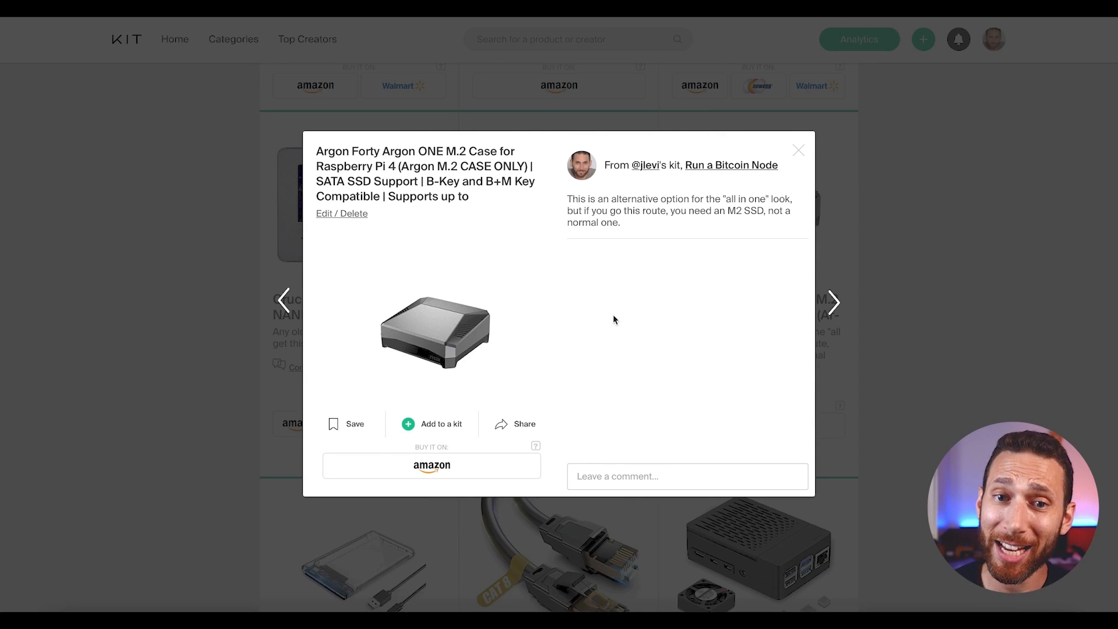
left_click(431, 465)
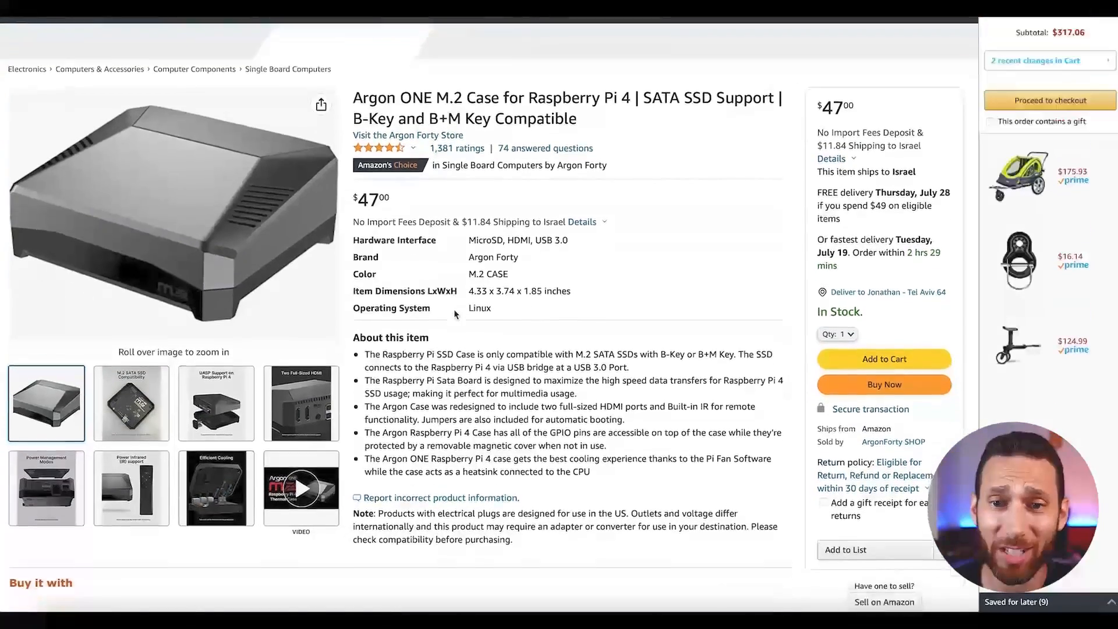
scroll("down", 3)
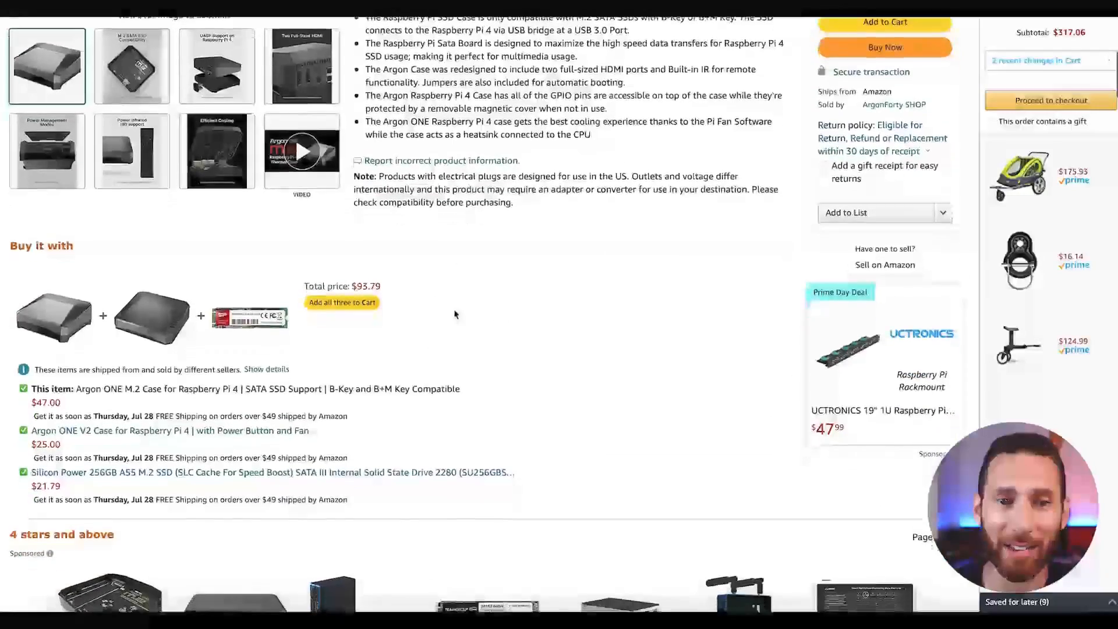
scroll("up", 3)
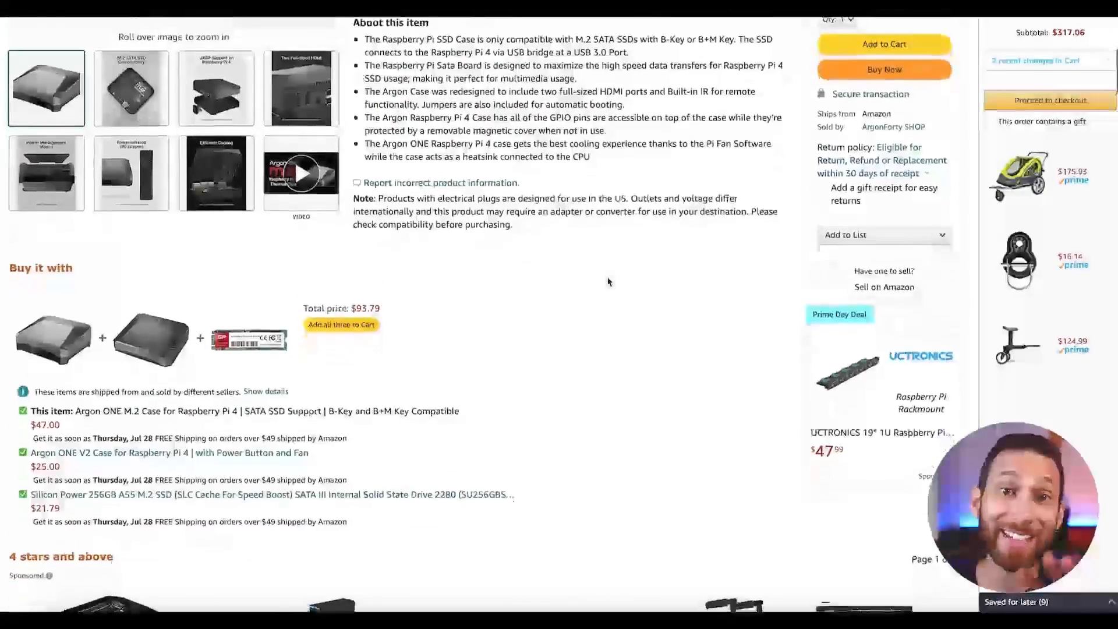
scroll("down", 3)
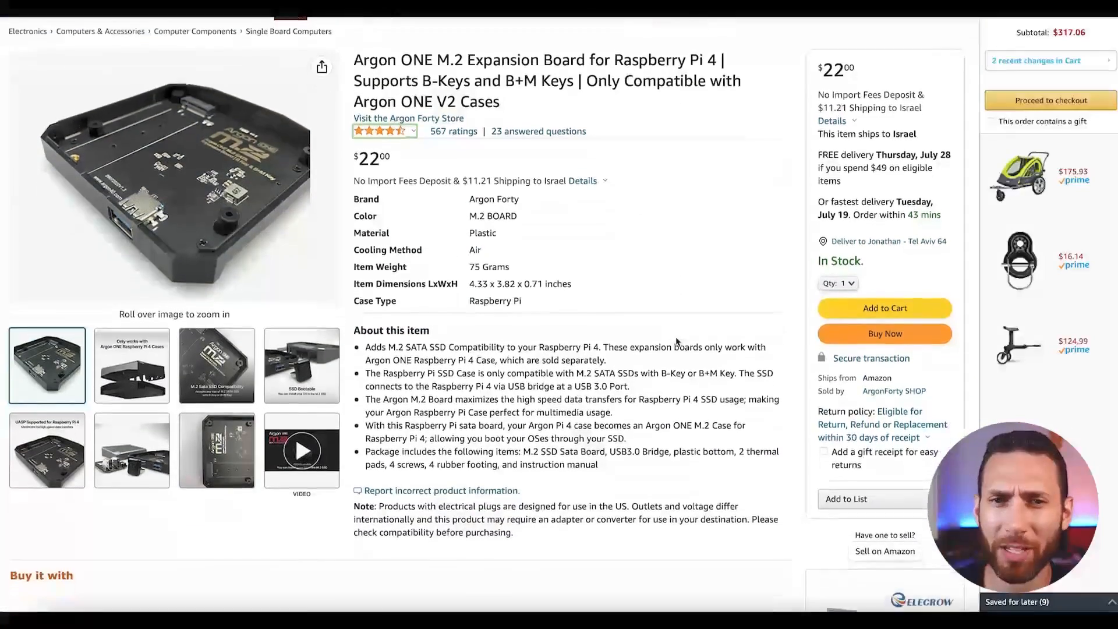
scroll("down", 3)
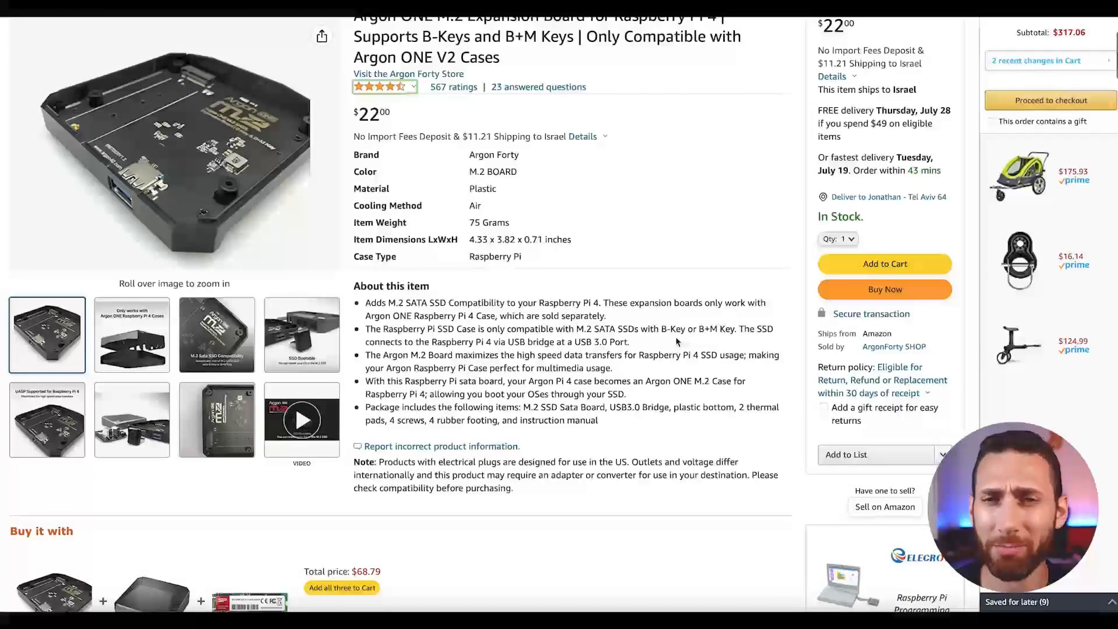
scroll("down", 3)
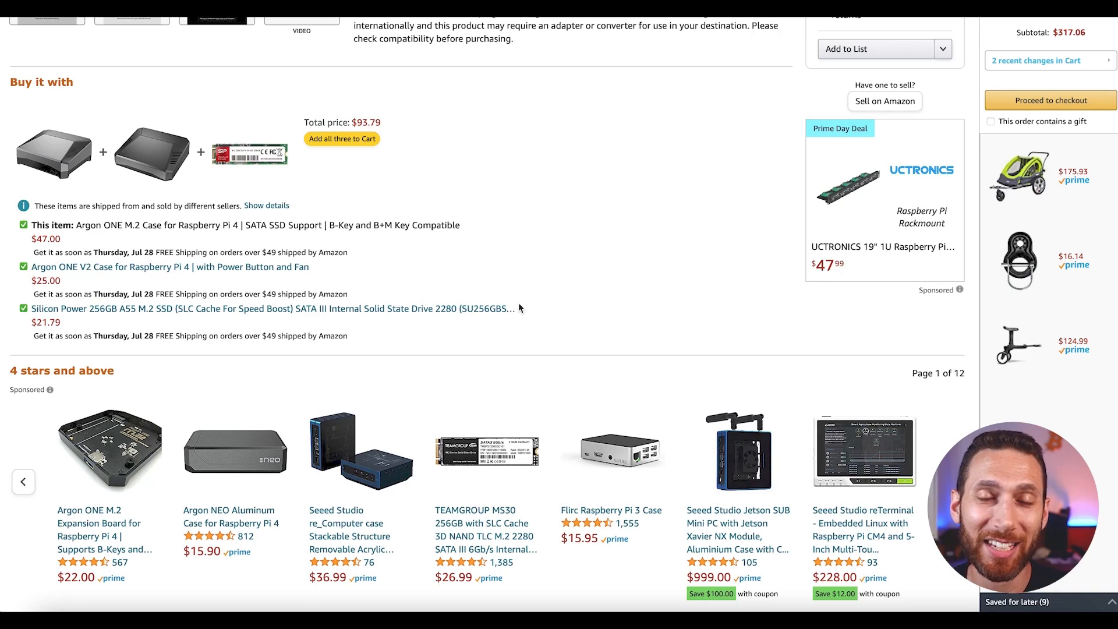
scroll("up", 3)
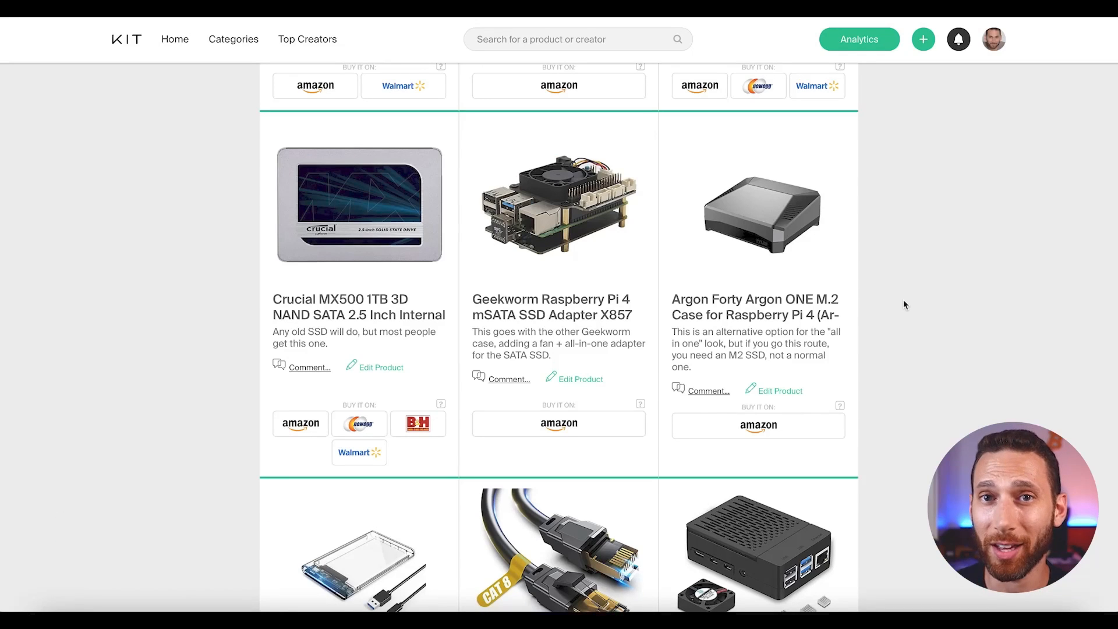
scroll("up", 3)
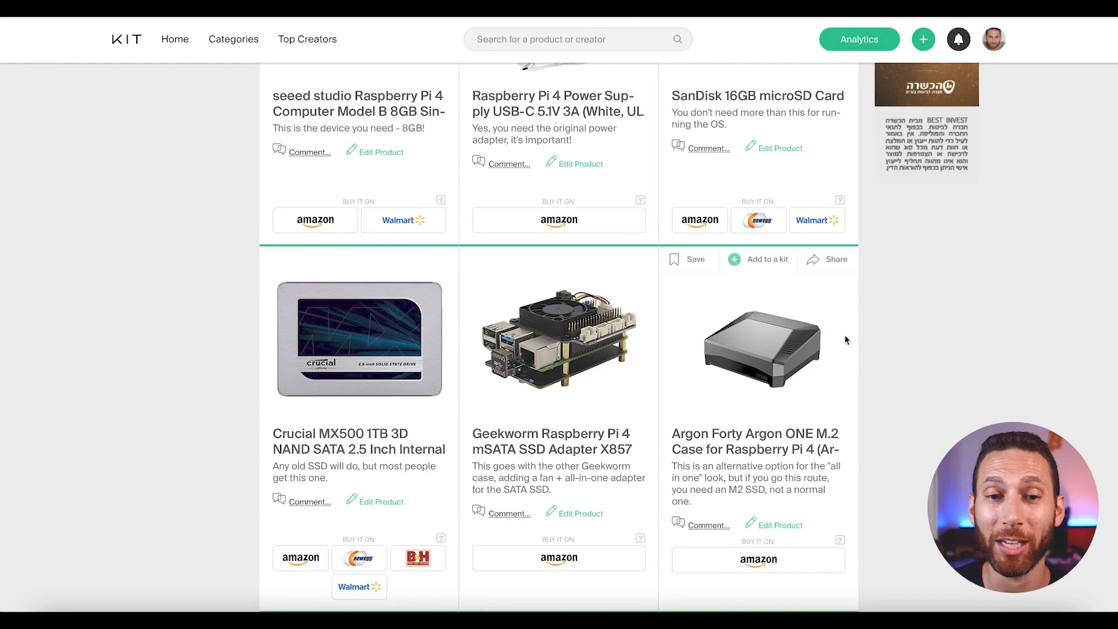
scroll("down", 3)
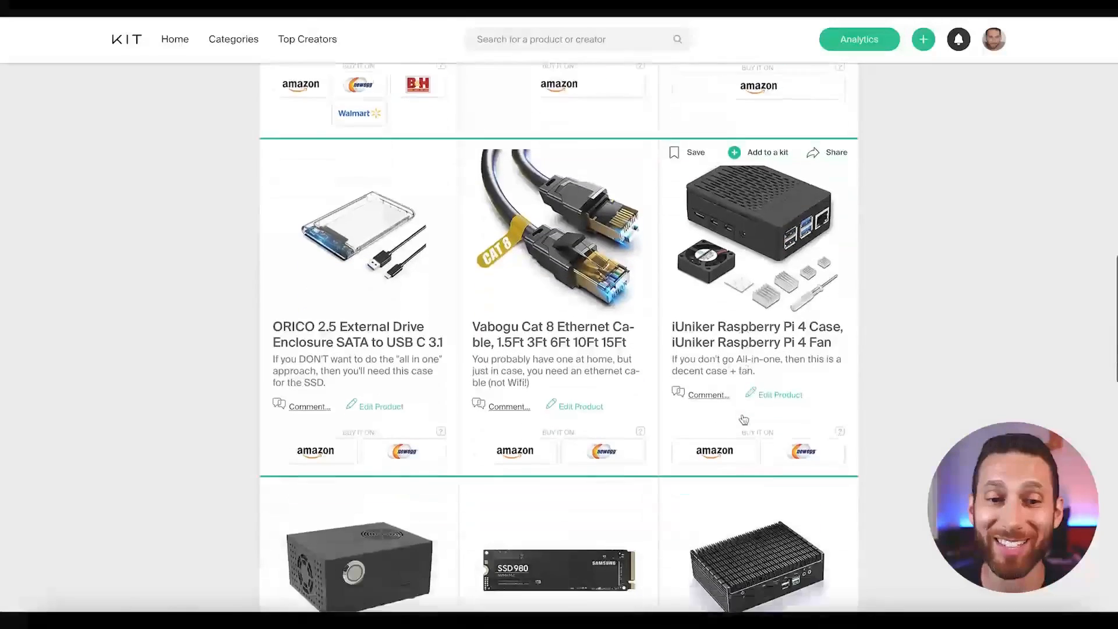
scroll("down", 3)
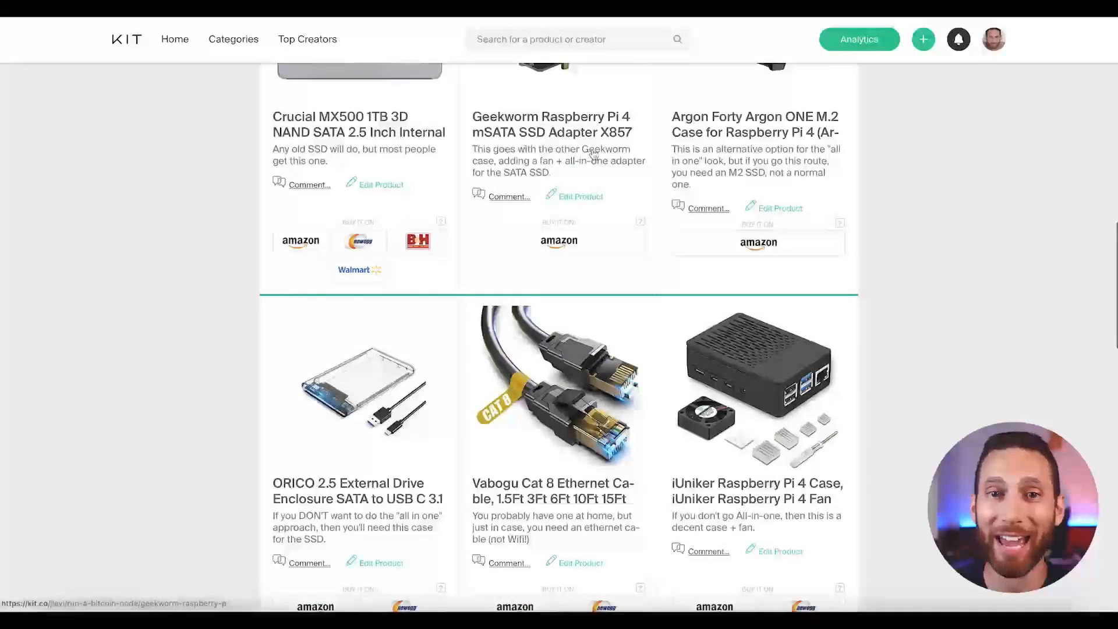
left_click(550, 124)
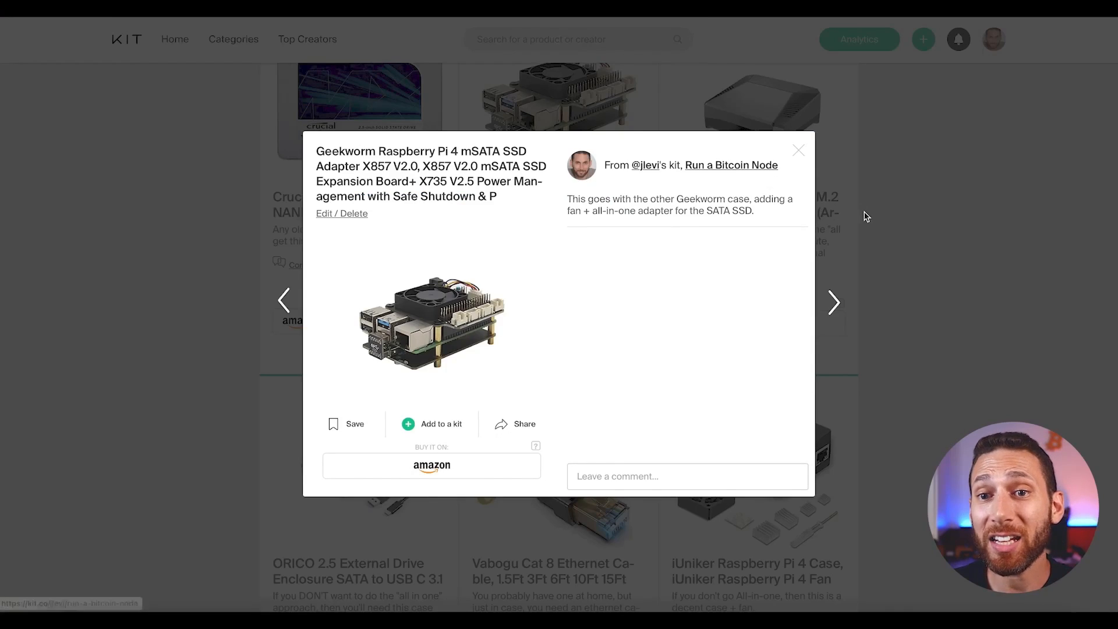
left_click(798, 150)
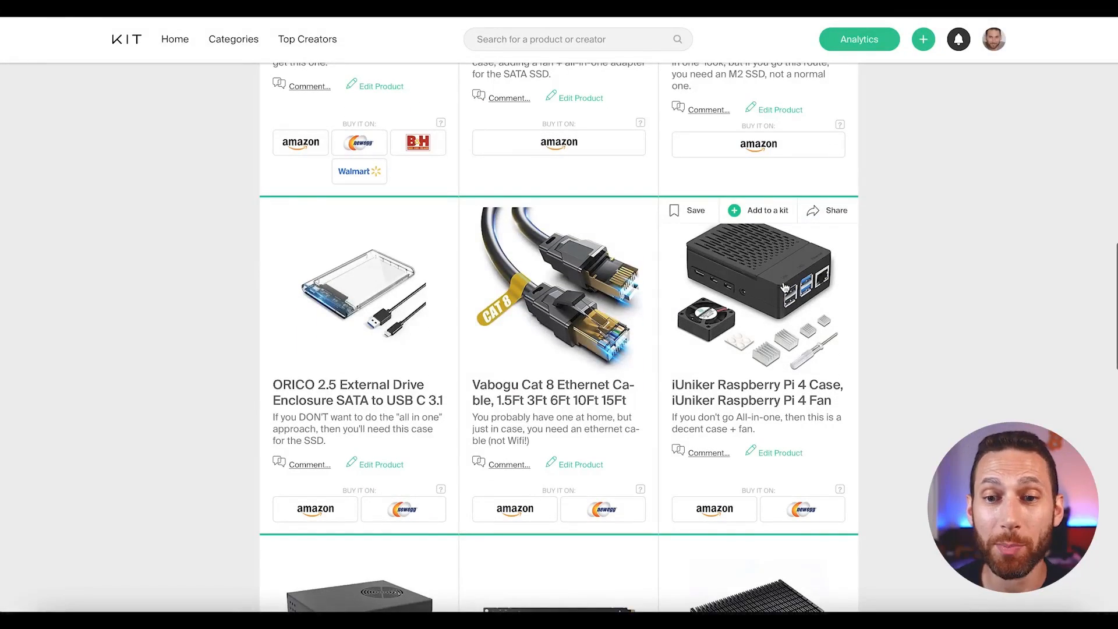
scroll("down", 3)
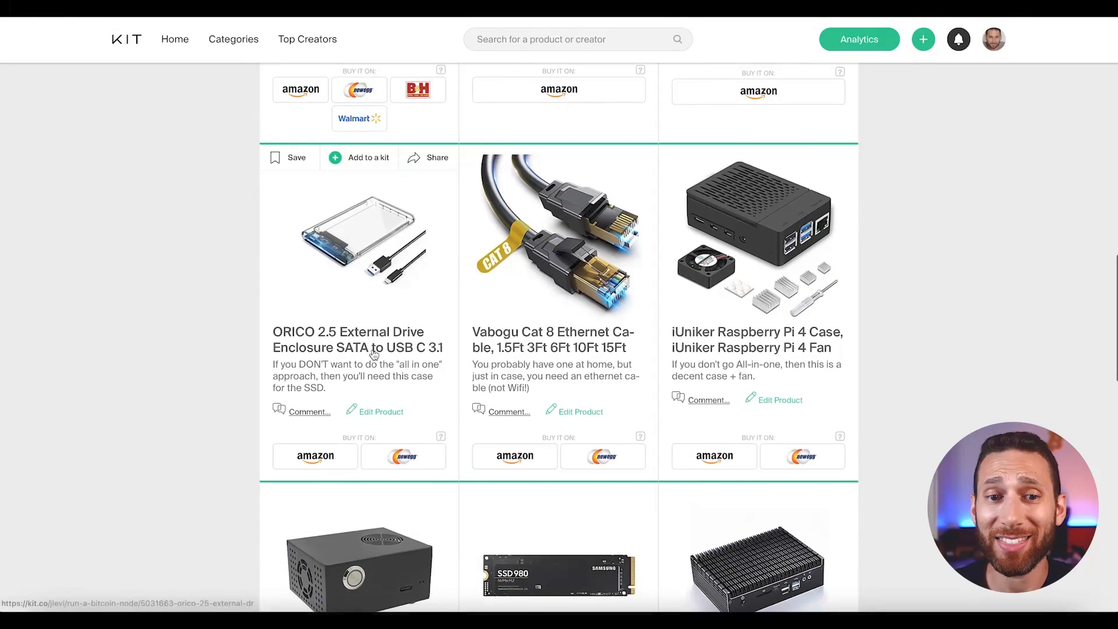